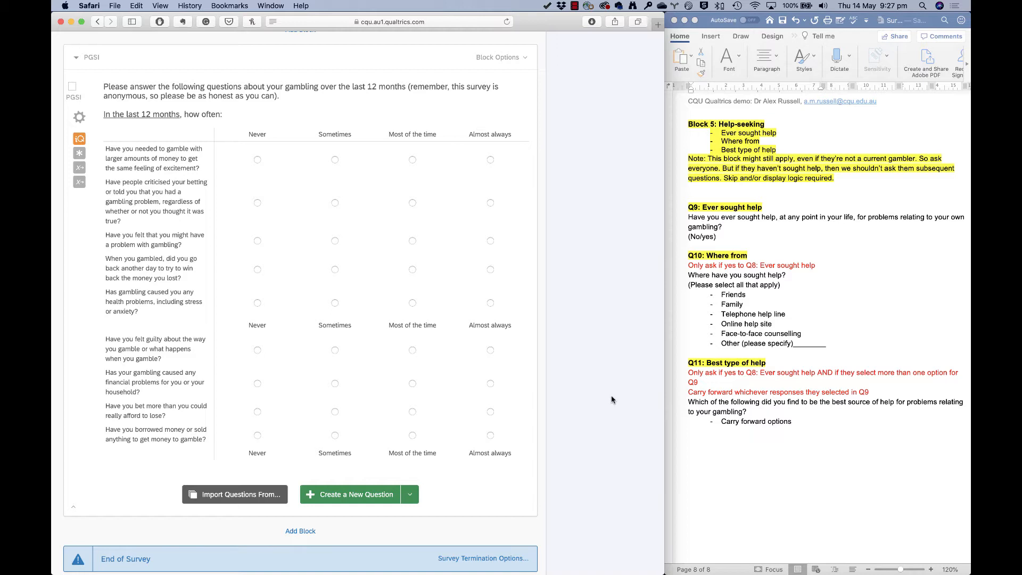
pyautogui.moveTo(743, 307)
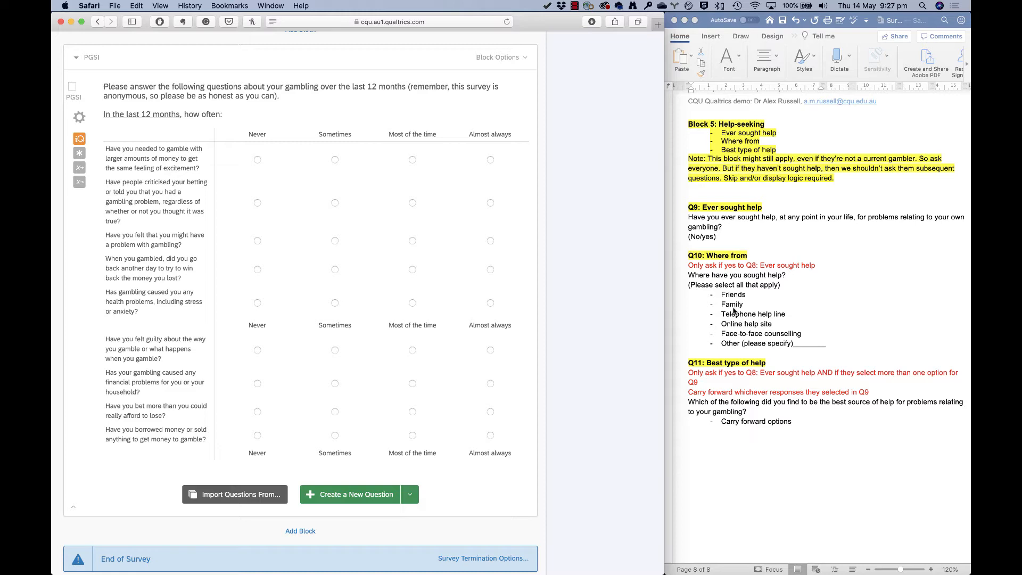
pyautogui.moveTo(772, 414)
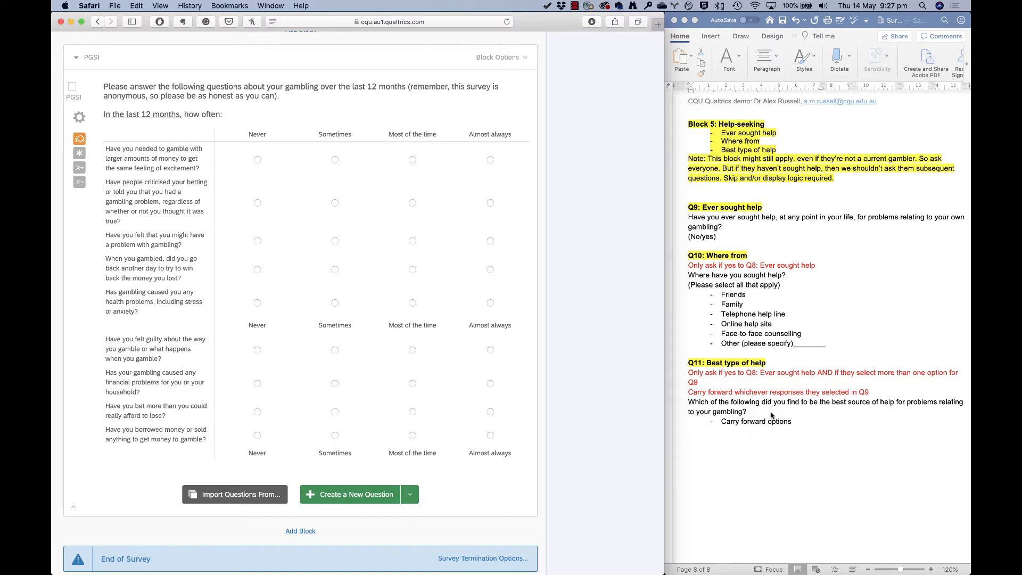
pyautogui.moveTo(734, 351)
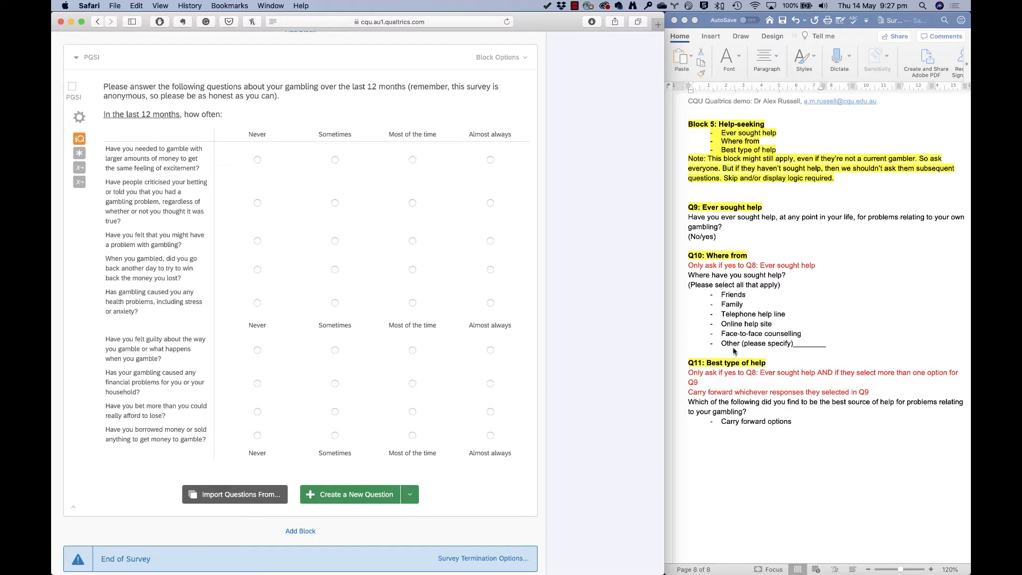
pyautogui.moveTo(723, 352)
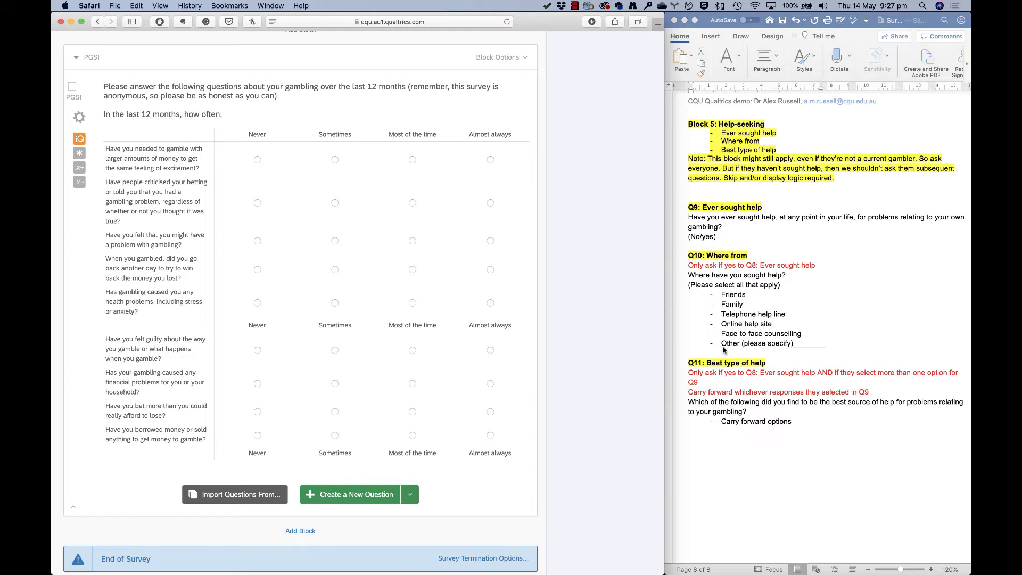
pyautogui.moveTo(794, 352)
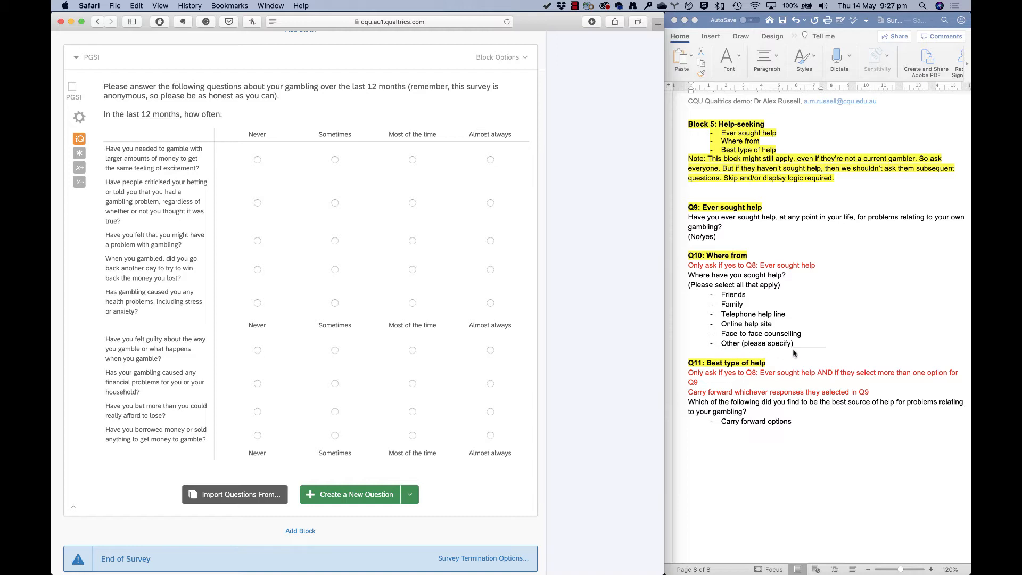
pyautogui.moveTo(815, 345)
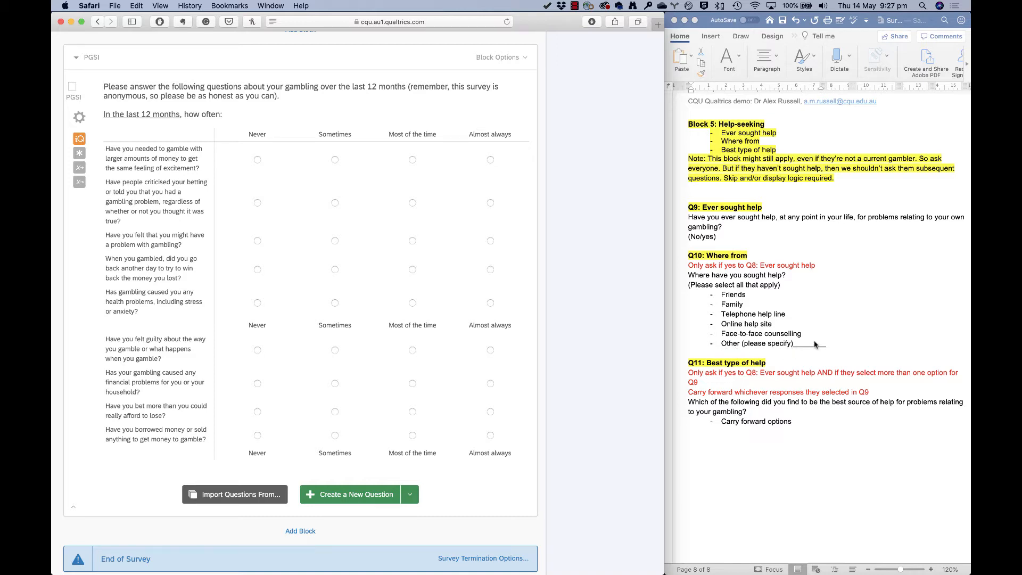
pyautogui.moveTo(818, 347)
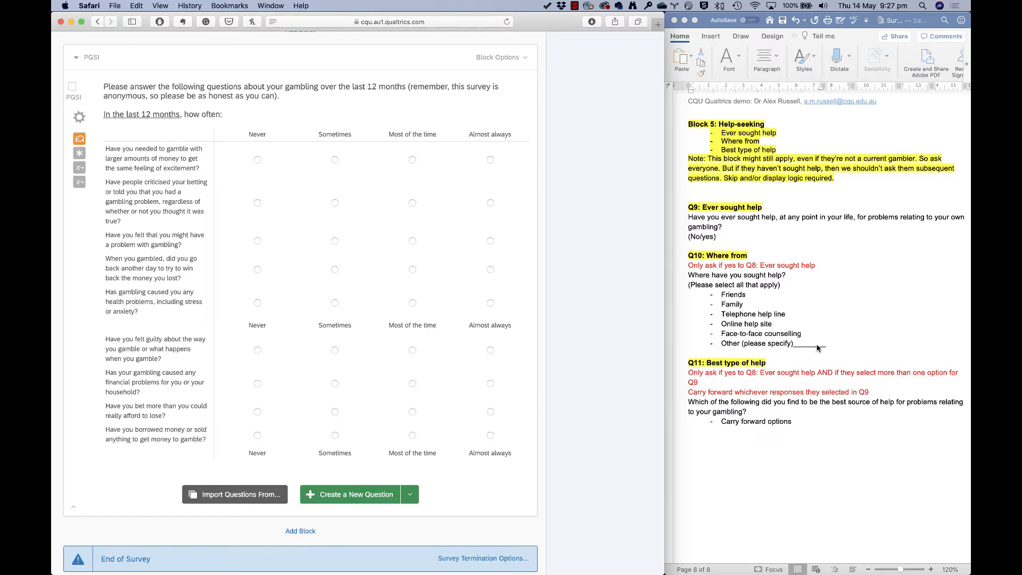
pyautogui.moveTo(801, 352)
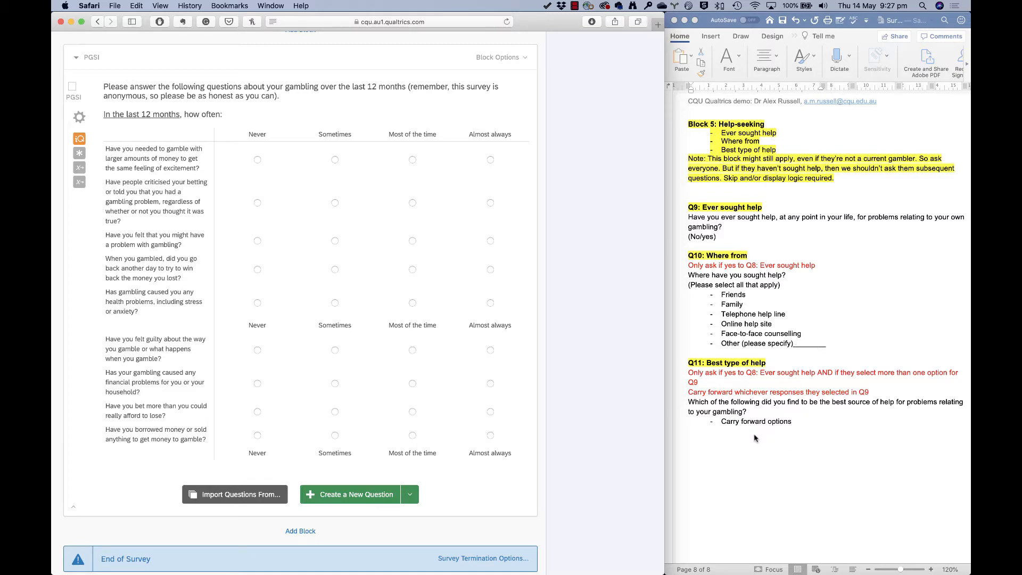
pyautogui.moveTo(660, 469)
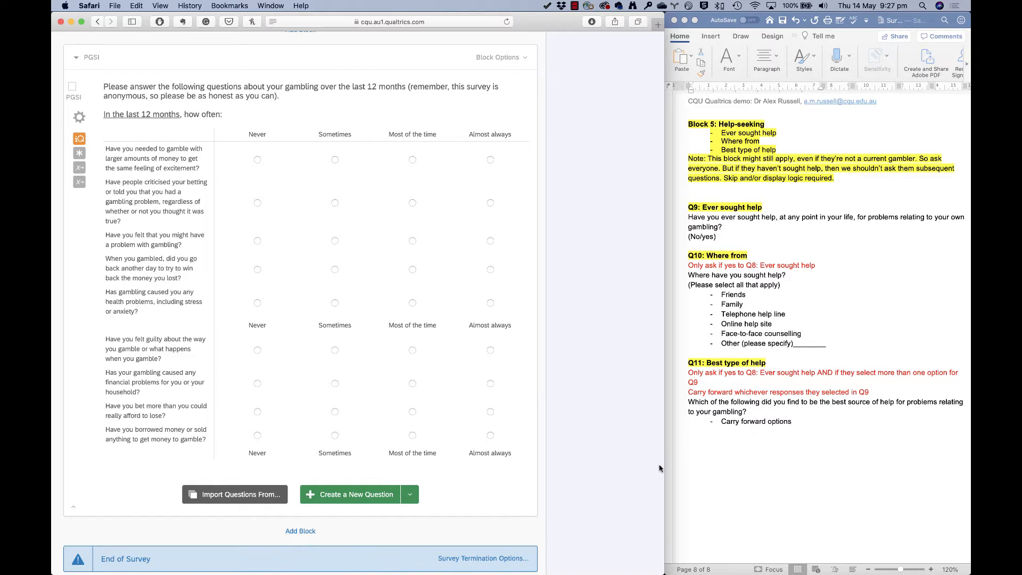
# Step: Add a block named Help seeking and relabel its first question EverHelp
pyautogui.scroll(-3)
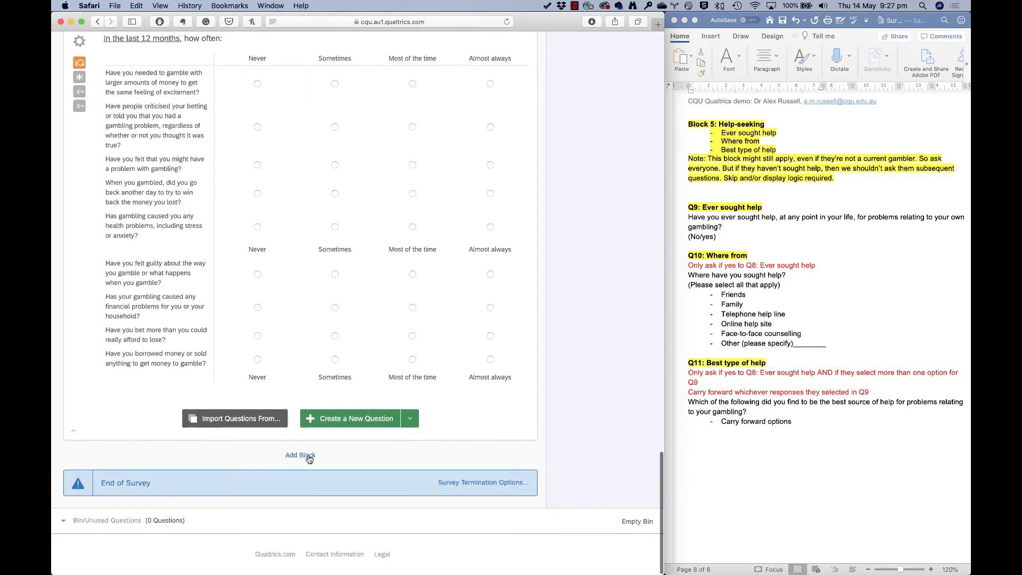
pyautogui.click(300, 456)
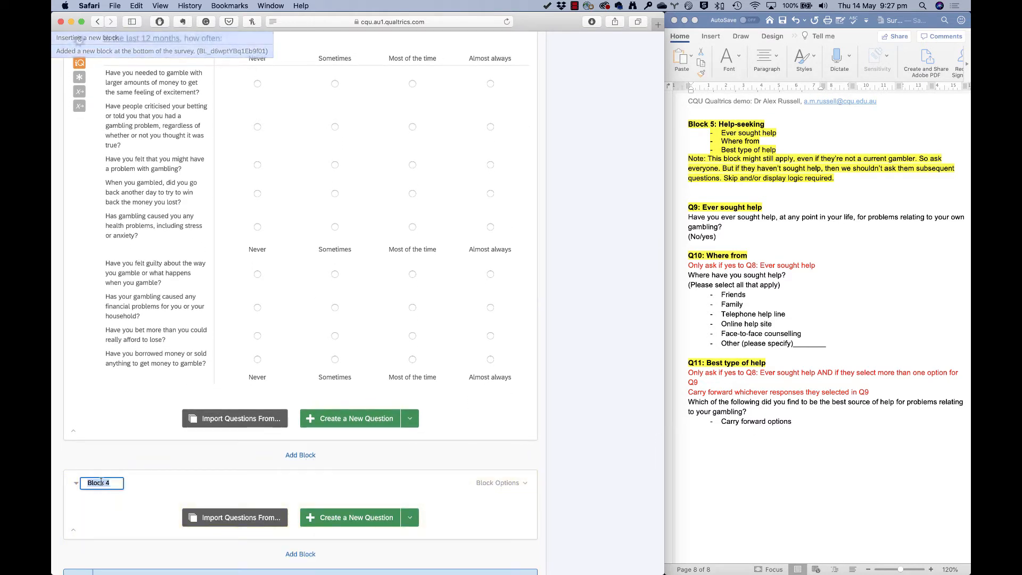
pyautogui.write('Help seeking')
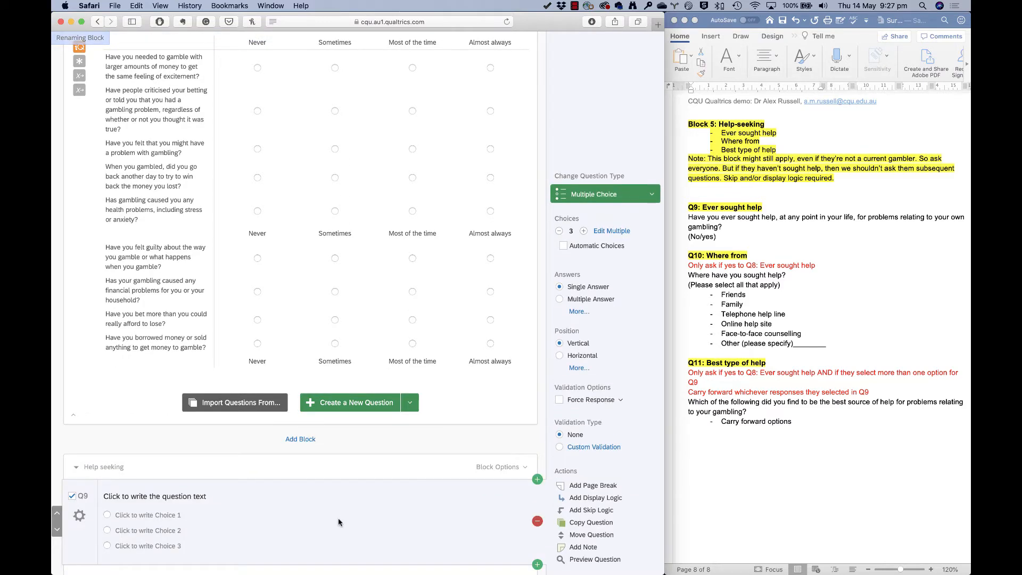
pyautogui.scroll(-3)
pyautogui.write('E')
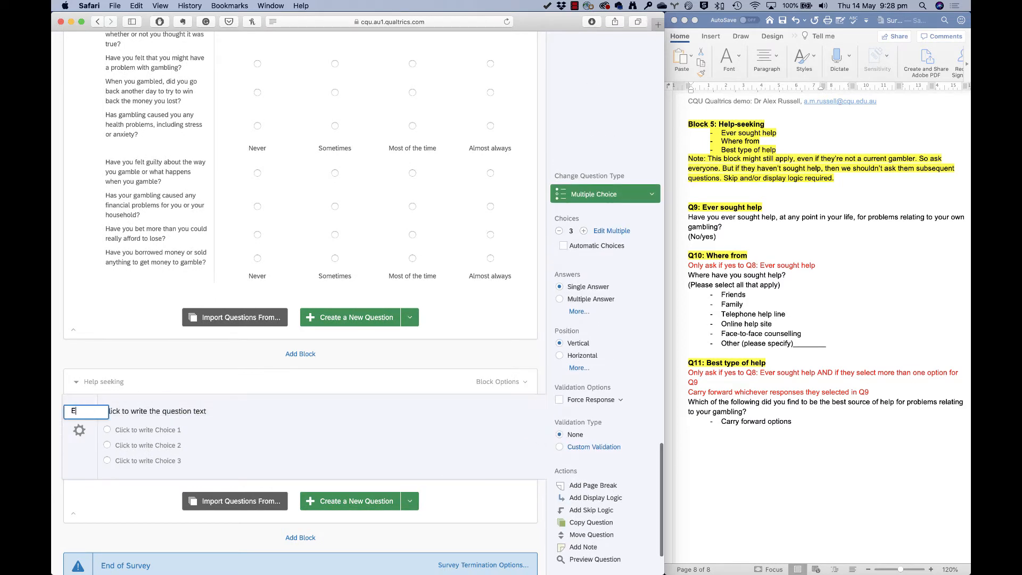
pyautogui.write('verHelp')
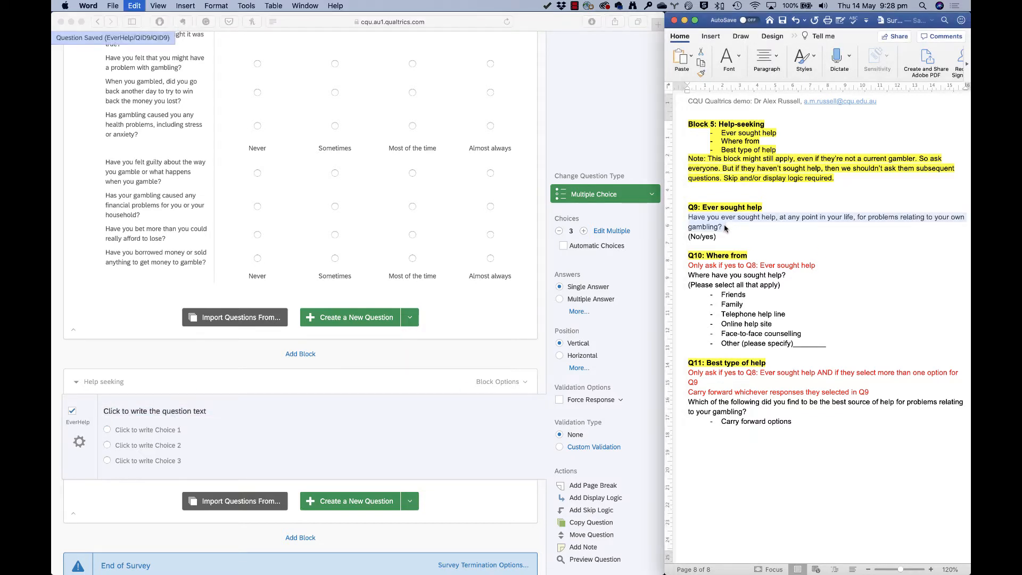
# Step: Write the ever-sought-help-for-gambling question with Yes/No choices and Force Response on
pyautogui.click(155, 410)
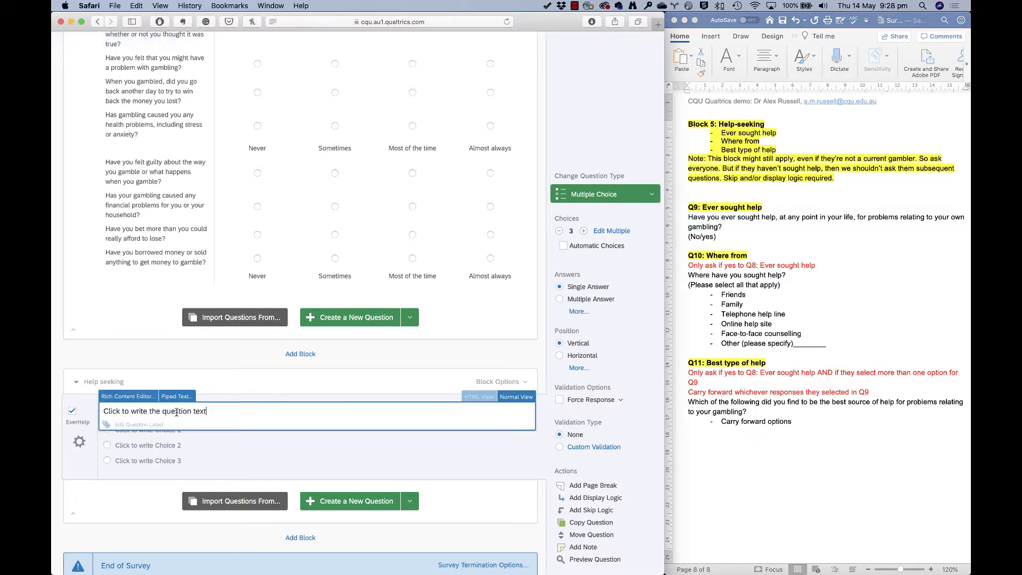
pyautogui.write('Have you ever sought help, at any point in your life, for problems relating to your own gambling?')
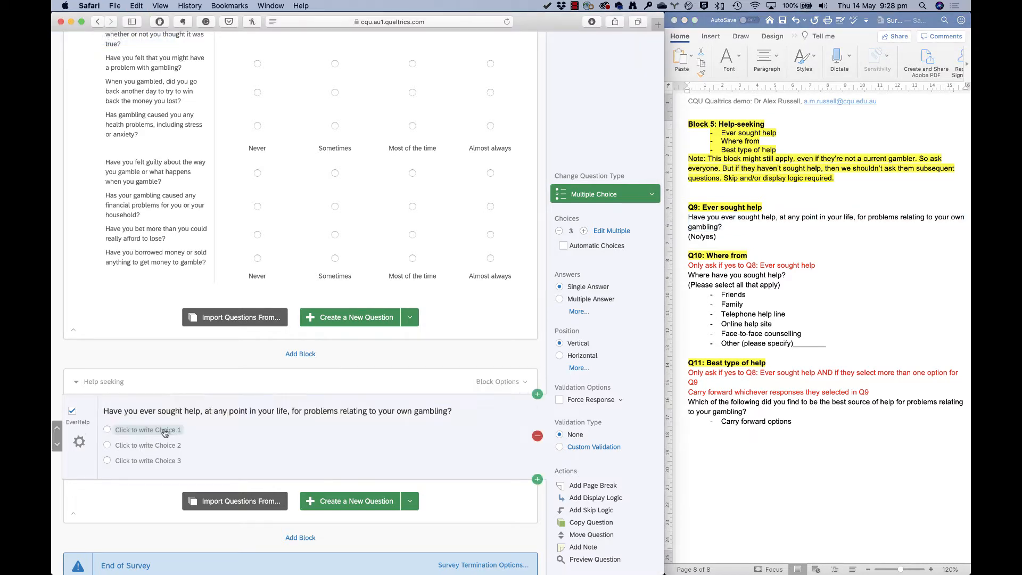
pyautogui.click(148, 430)
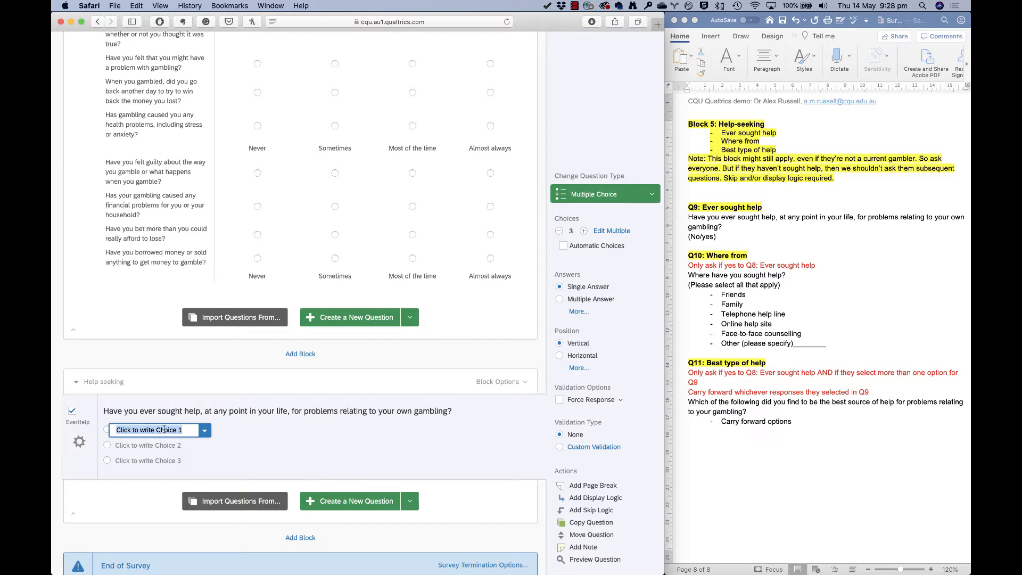
pyautogui.click(563, 245)
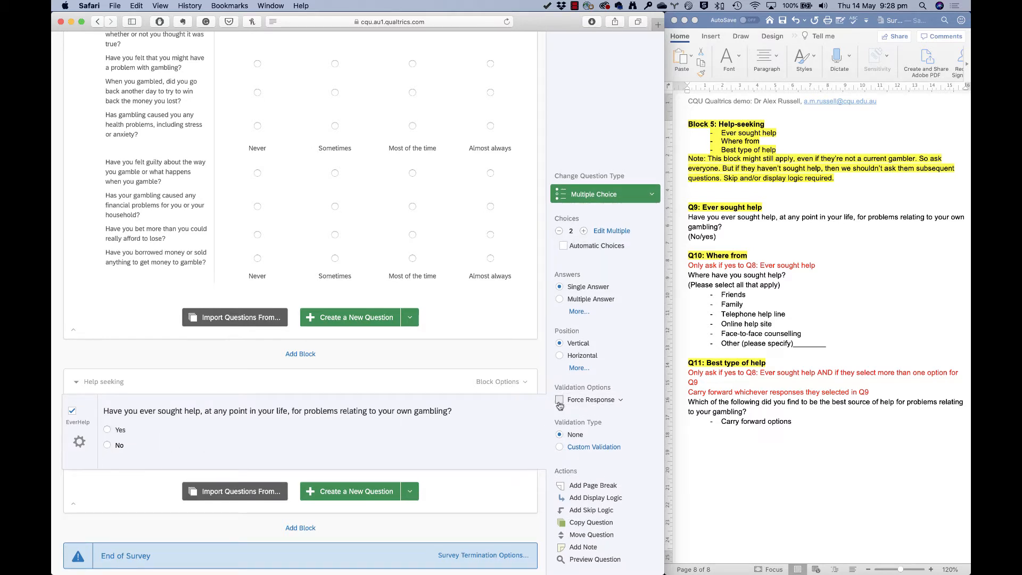
pyautogui.click(559, 399)
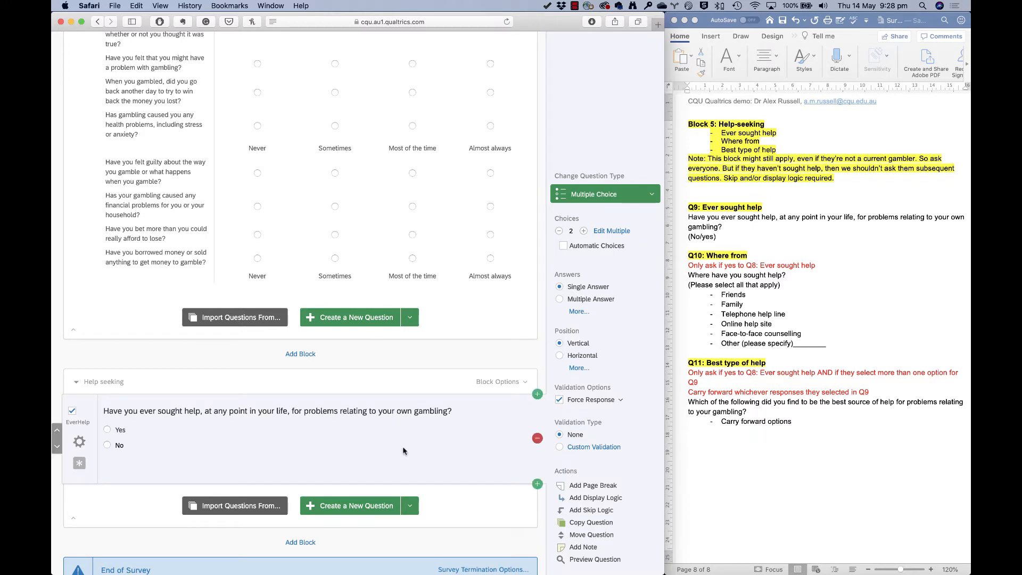
# Step: Add a question asking 'Where have you sought help? (Please select all that apply)'
pyautogui.click(536, 483)
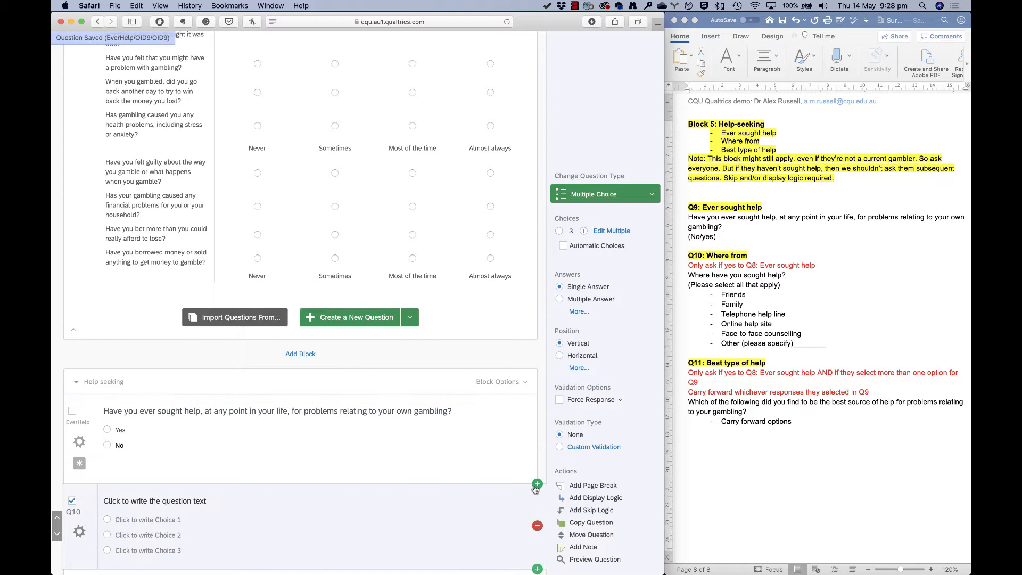
pyautogui.write('Where')
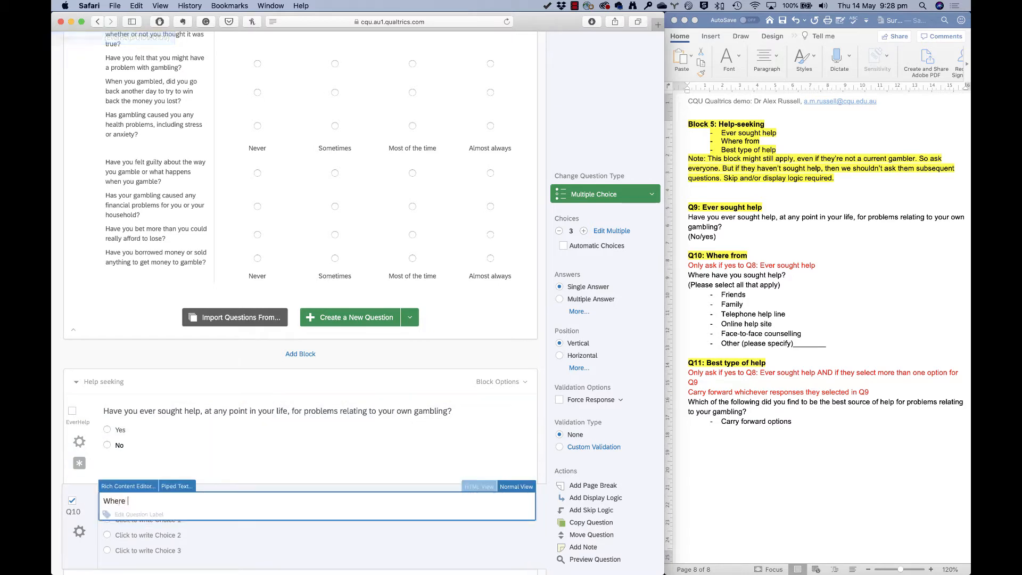
pyautogui.write('have you sought help?')
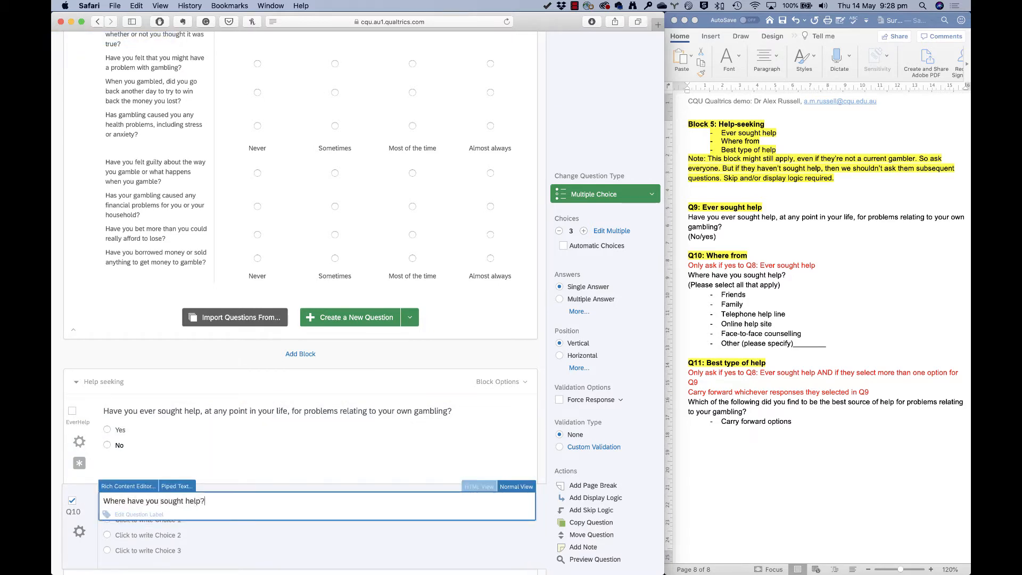
pyautogui.write('(Please')
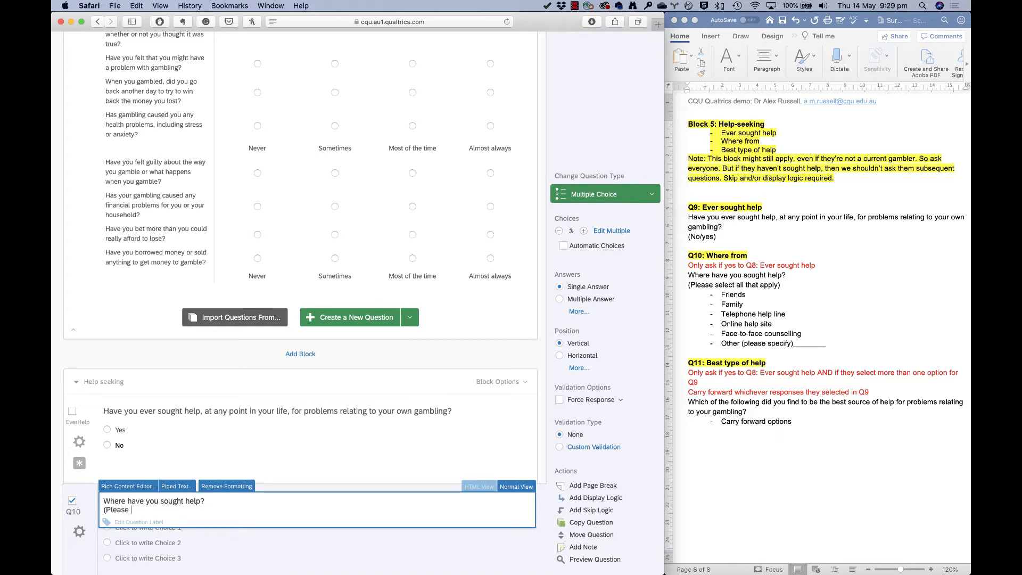
pyautogui.write('select all that apply')
pyautogui.click(74, 509)
pyautogui.write('WhereHelp')
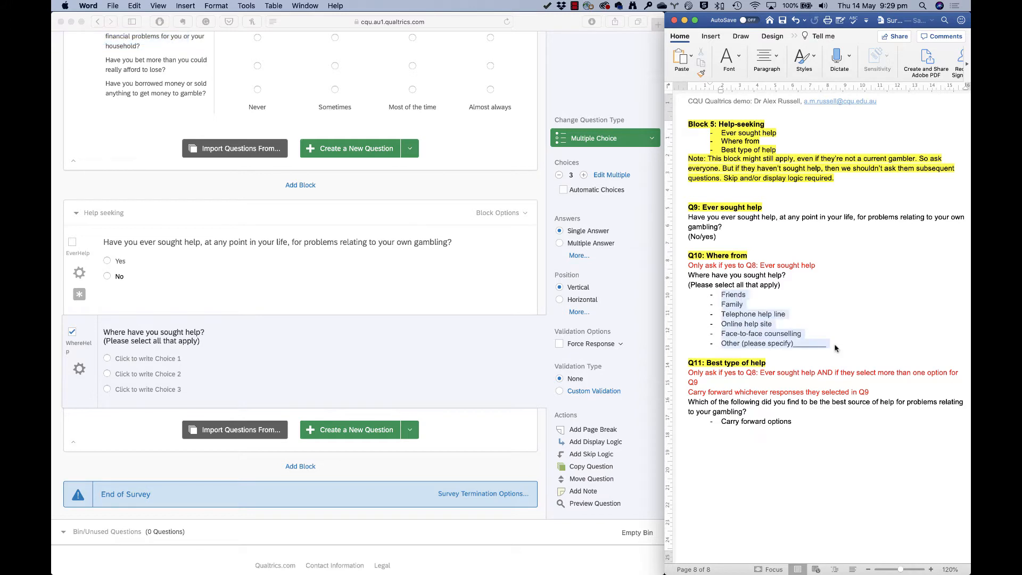
pyautogui.moveTo(728, 331)
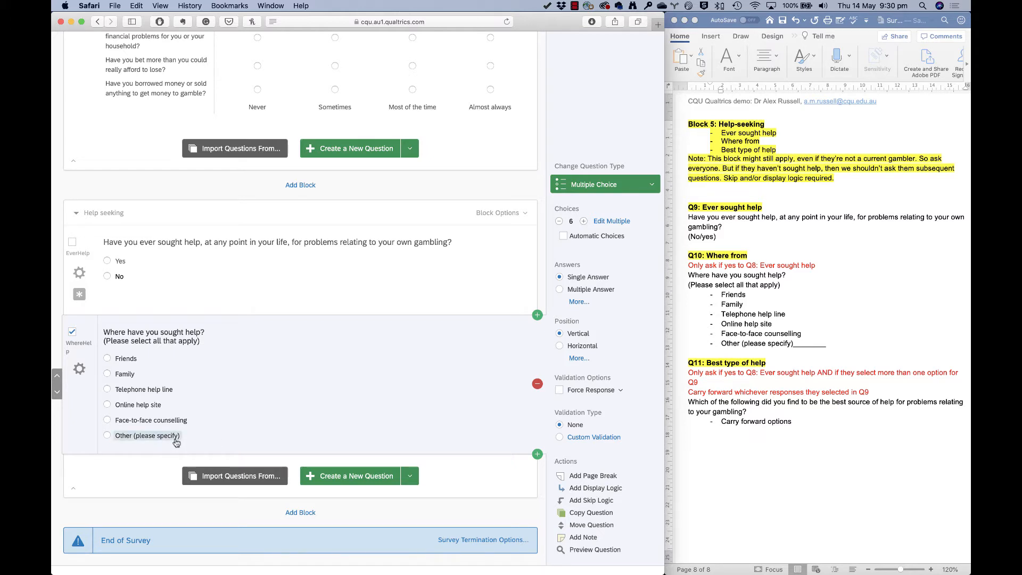
# Step: Enable Allow Text Entry on the Other (please specify) choice
pyautogui.click(151, 435)
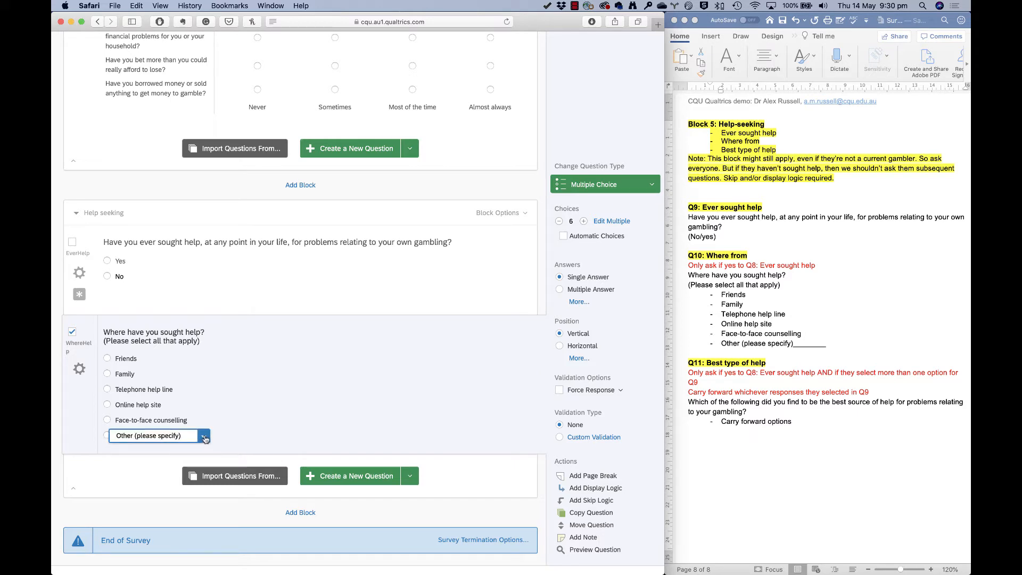
pyautogui.click(205, 435)
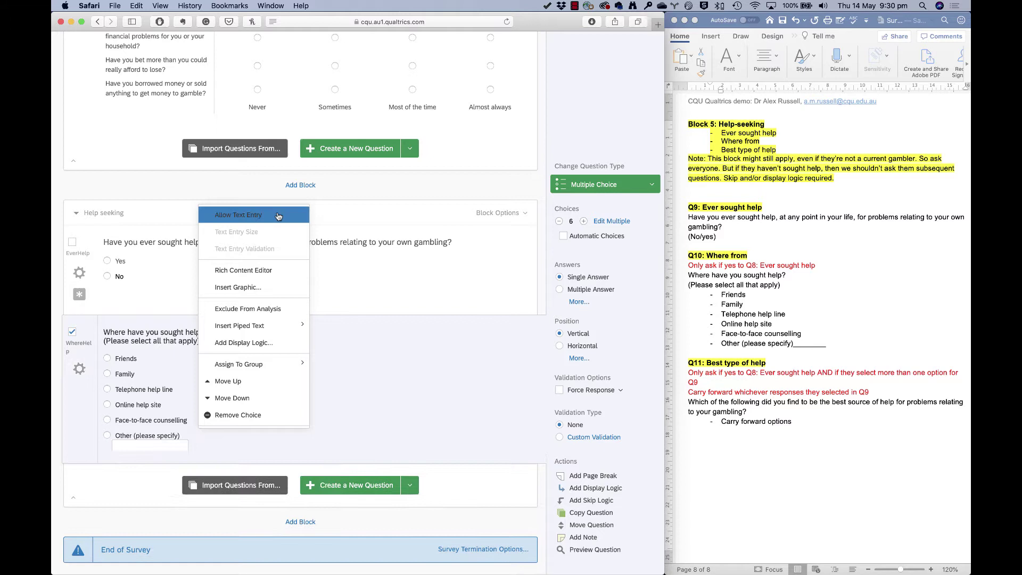
pyautogui.click(238, 215)
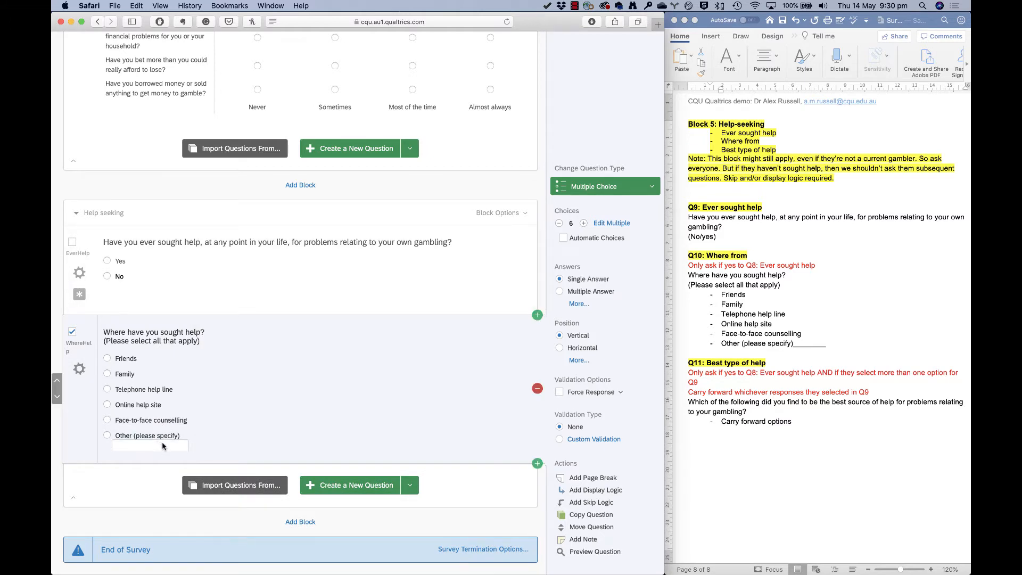
pyautogui.click(147, 435)
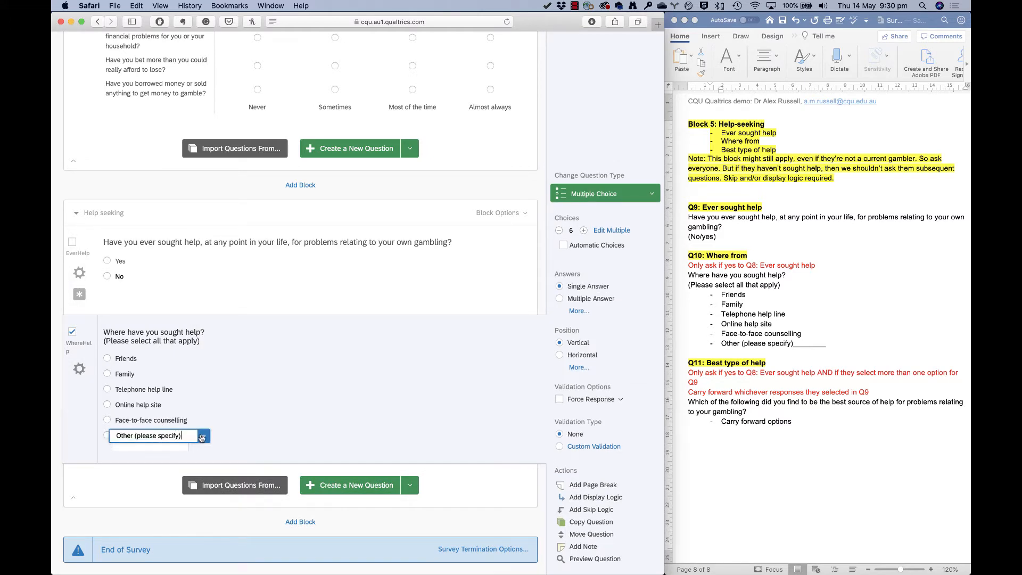
pyautogui.click(203, 436)
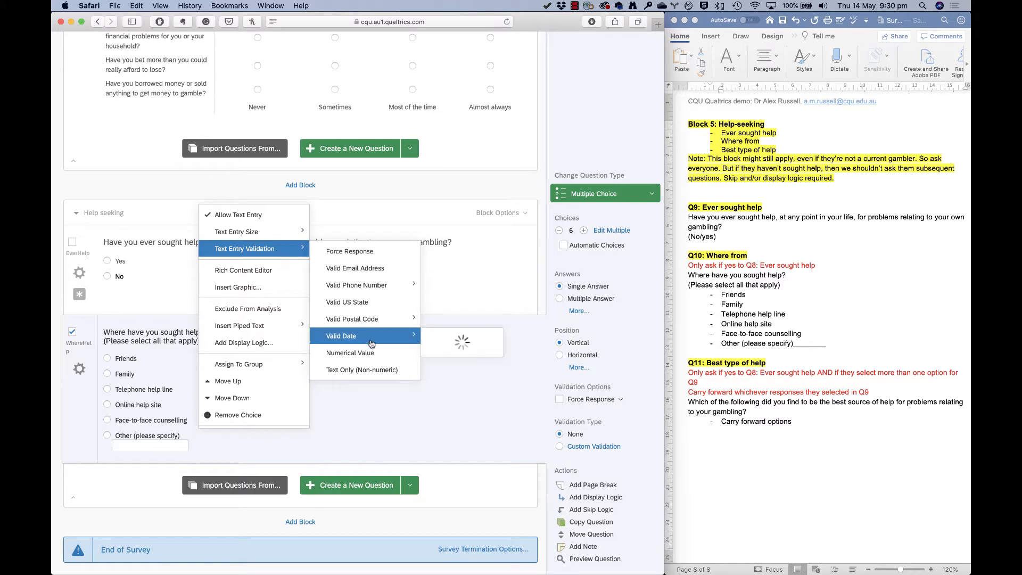
pyautogui.moveTo(351, 353)
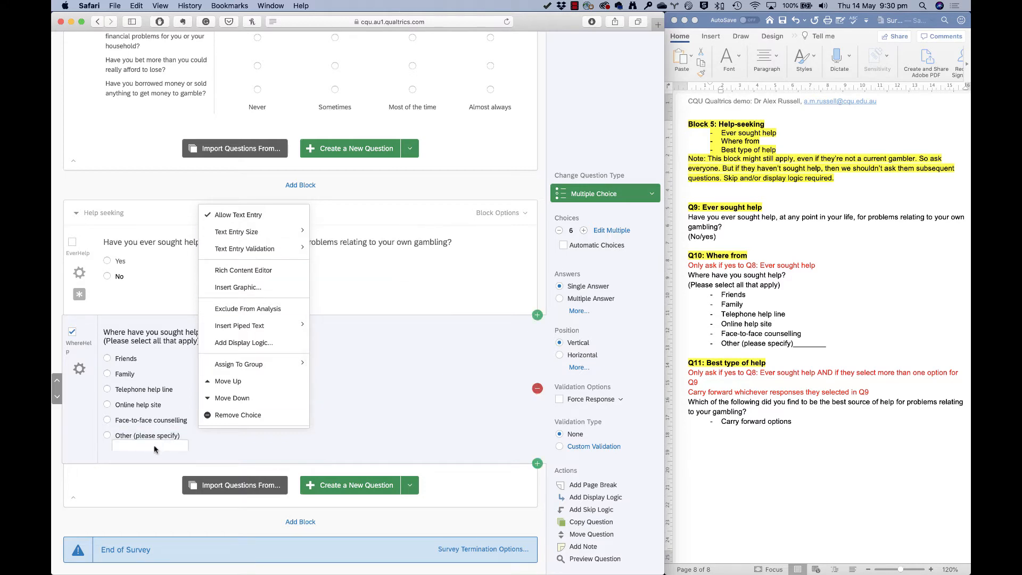
pyautogui.click(113, 325)
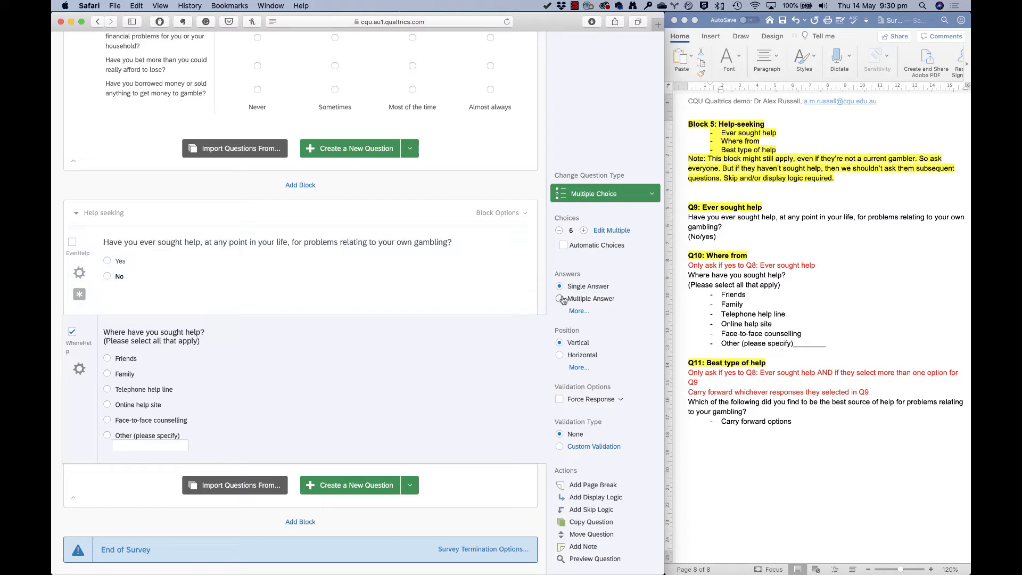
# Step: Set WhereHelp to Multiple Answer with Force Response
pyautogui.click(560, 298)
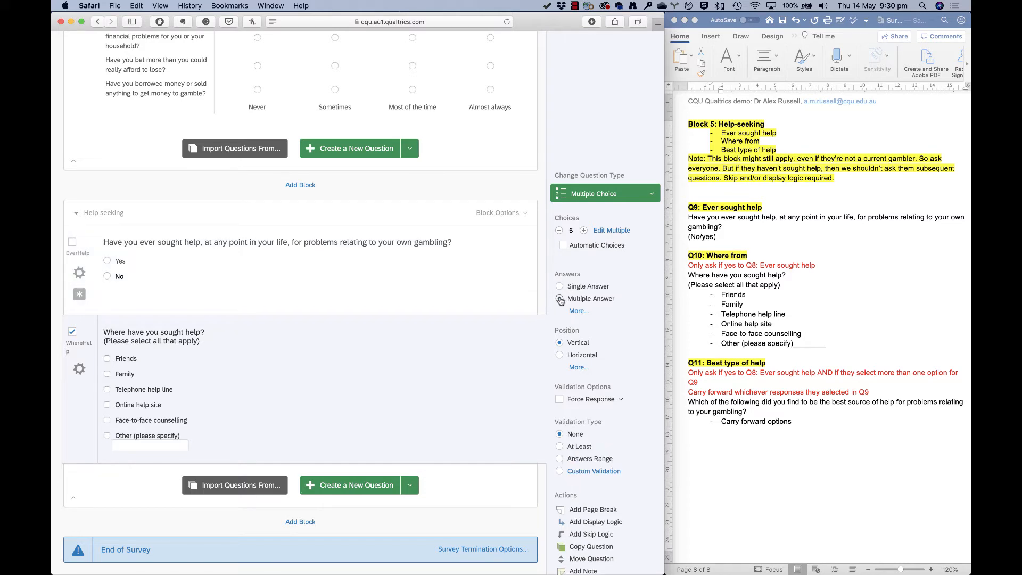
pyautogui.click(560, 298)
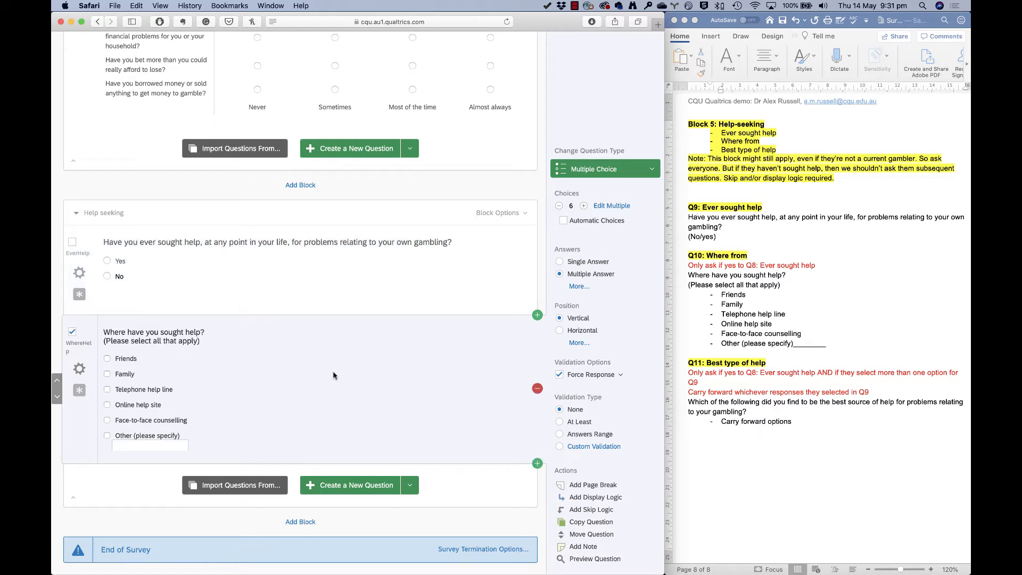
# Step: Add display logic showing WhereHelp only when EverHelp Yes Is Selected, and save it
pyautogui.click(596, 497)
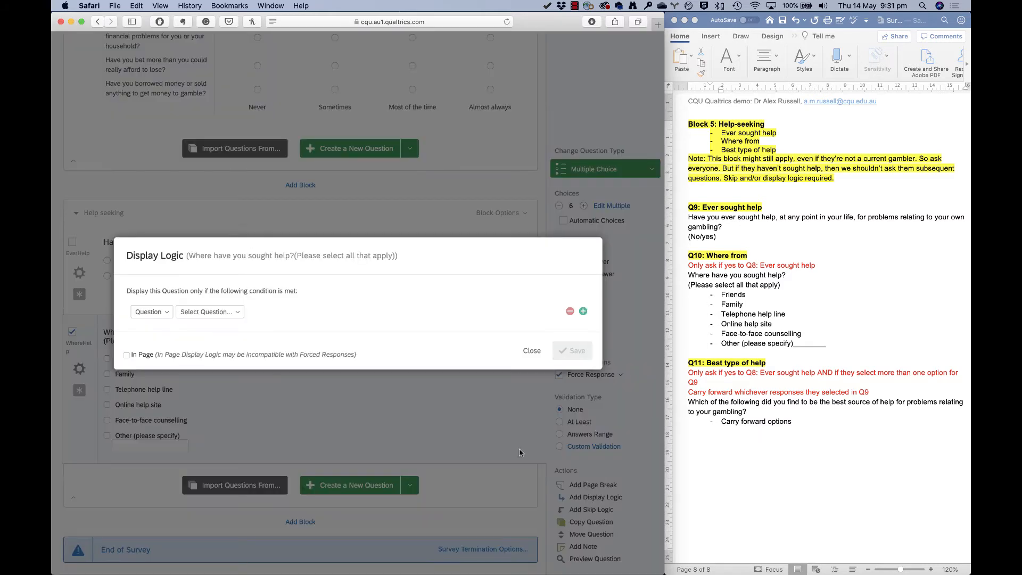
pyautogui.click(209, 311)
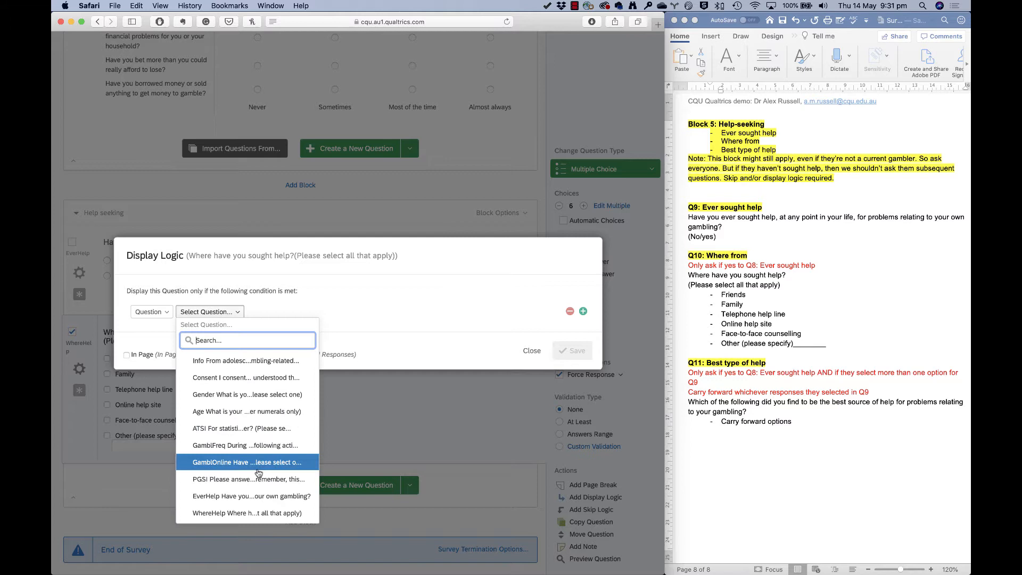
pyautogui.click(251, 495)
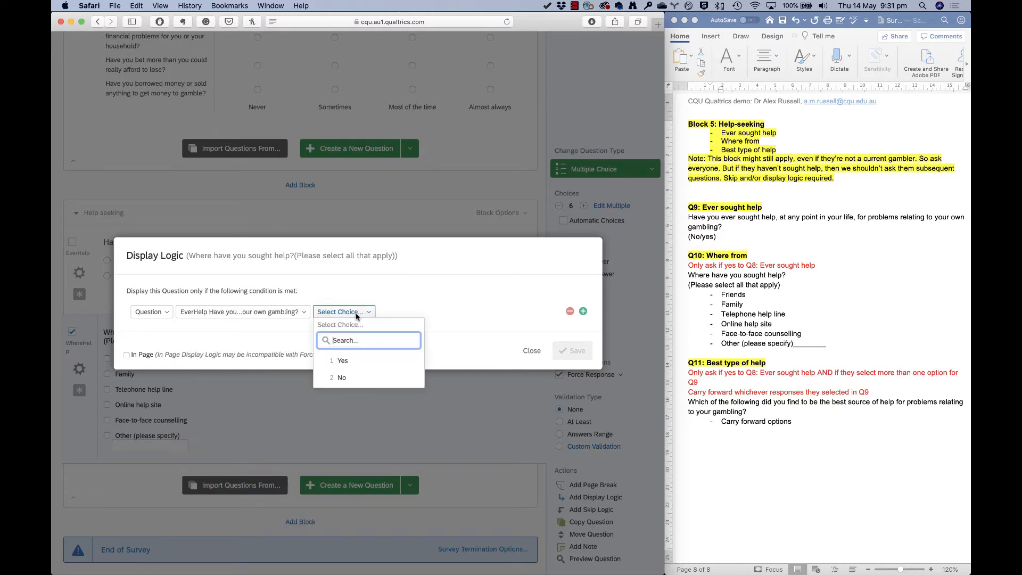
pyautogui.click(342, 360)
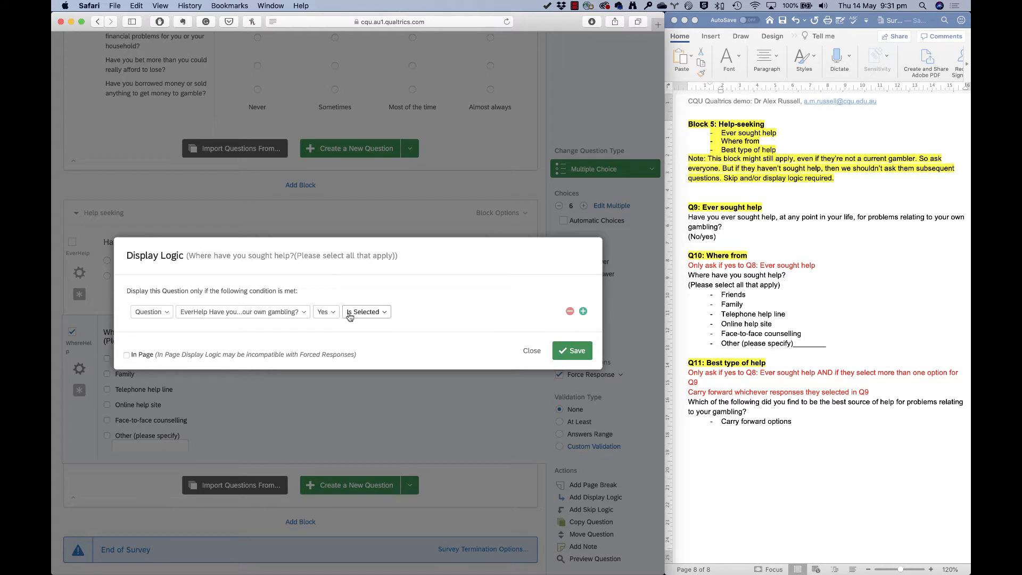
pyautogui.click(571, 350)
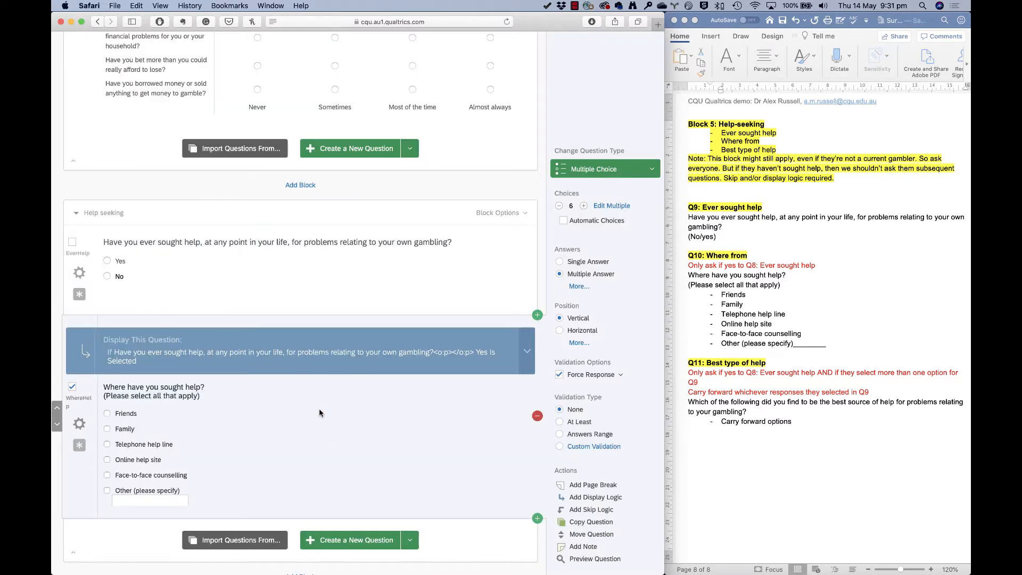
pyautogui.scroll(-3)
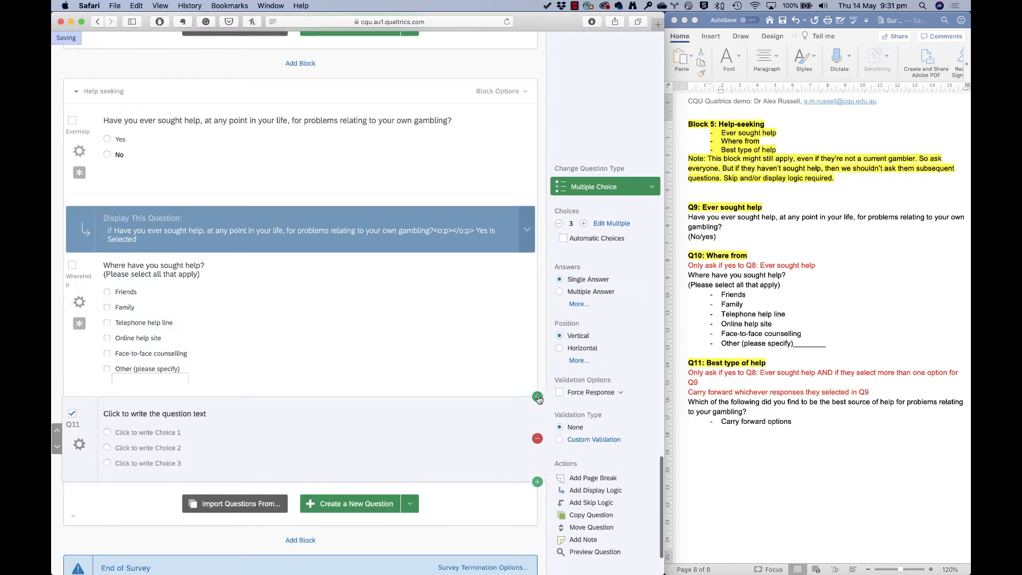
# Step: Write the best-source-of-help question text and start labelling it BestHelp
pyautogui.click(155, 413)
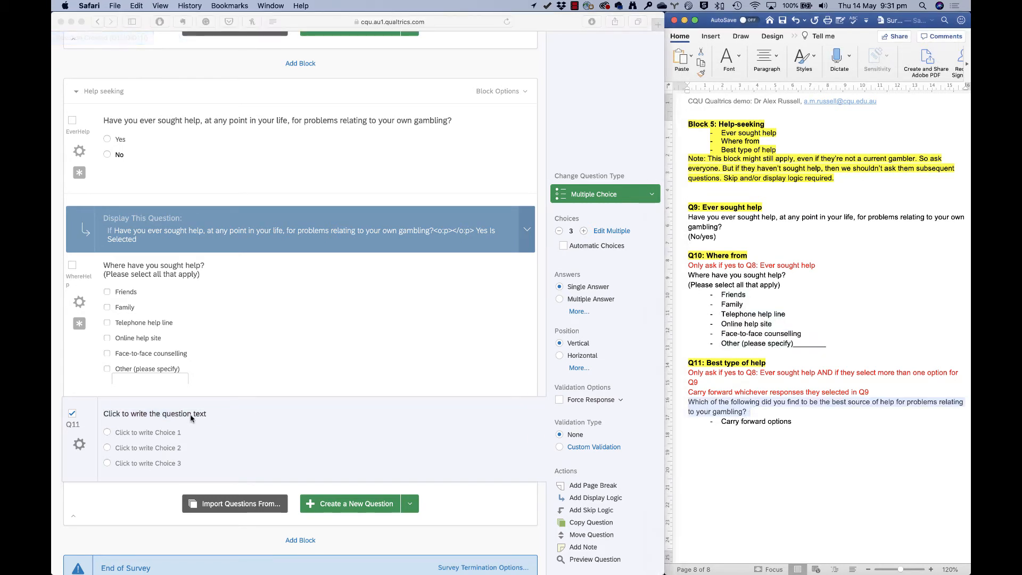
pyautogui.write('Which of the following did you find to be the best source of help for problems relating to your gambling?')
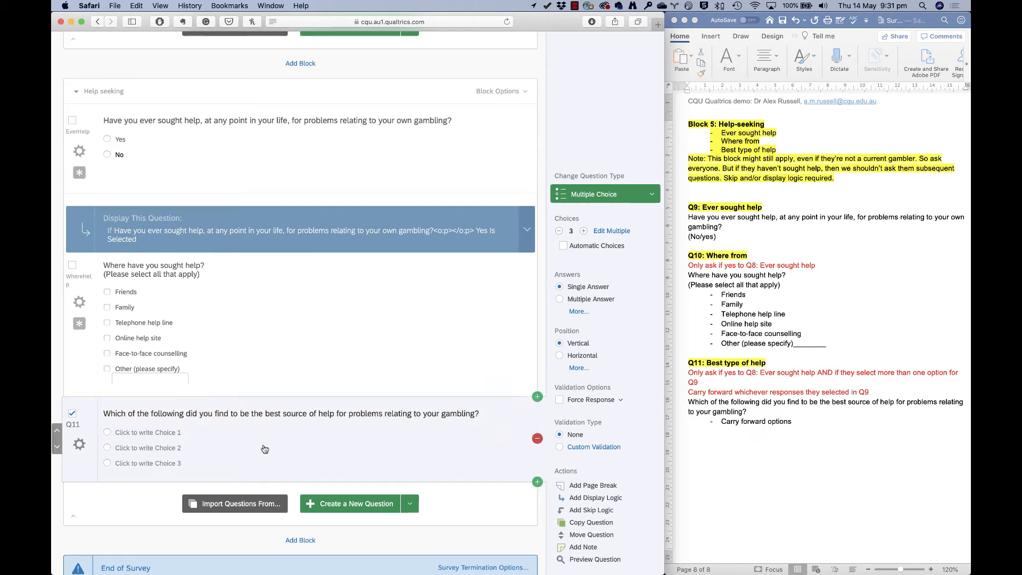
pyautogui.moveTo(147, 449)
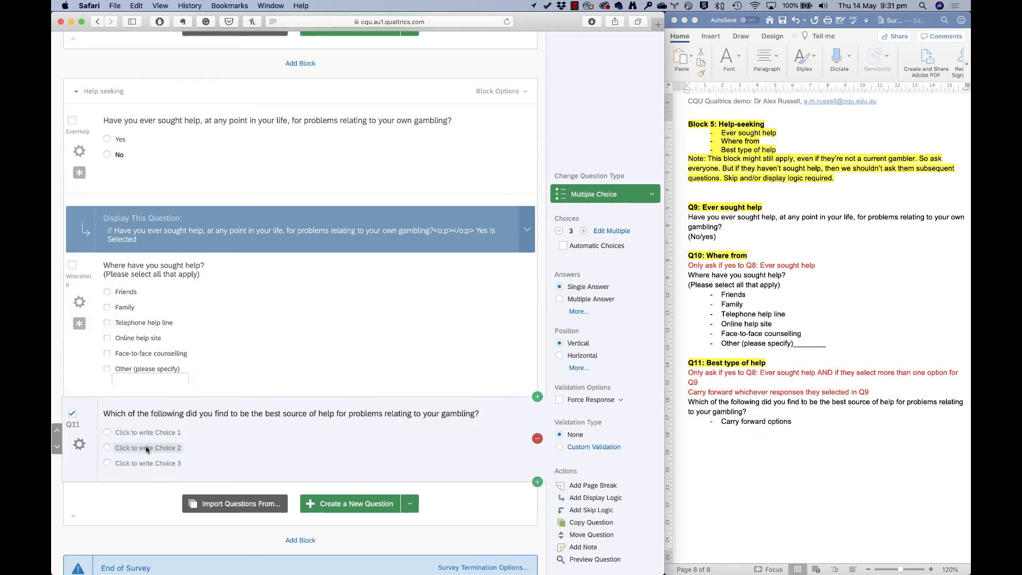
pyautogui.write('BestHelp')
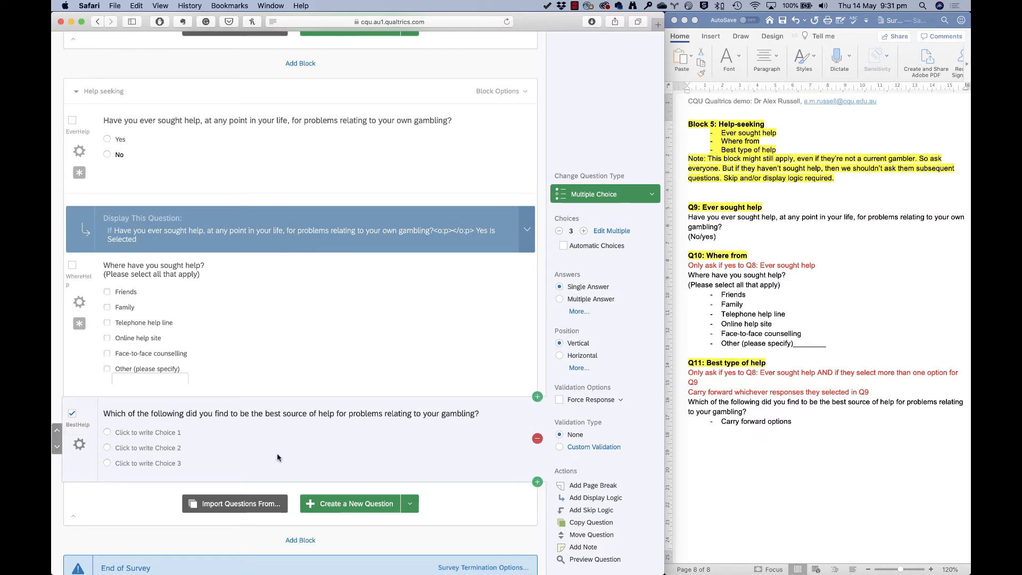
# Step: Carry forward Selected Choices from WhereHelp into BestHelp
pyautogui.click(79, 444)
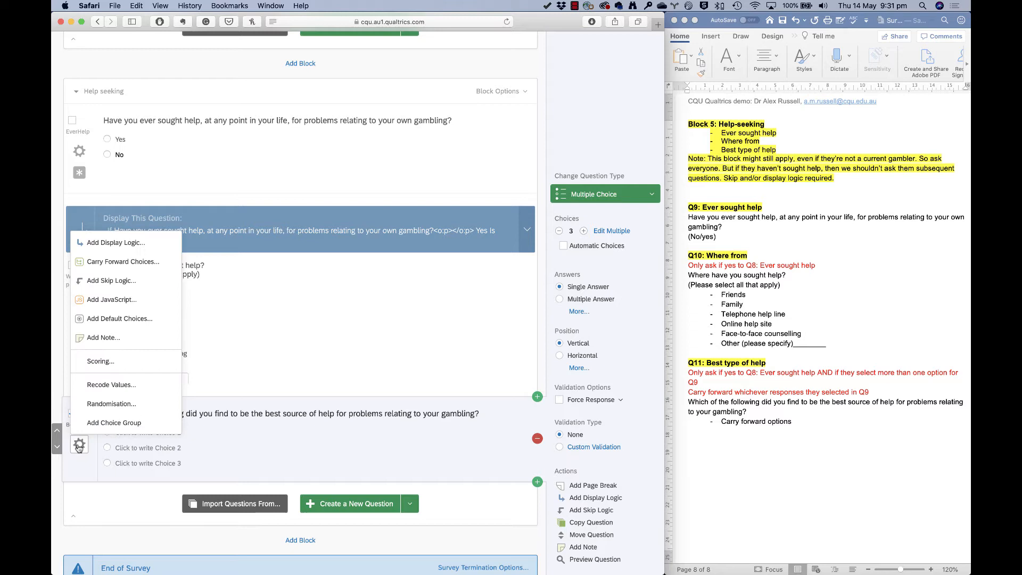
pyautogui.moveTo(149, 266)
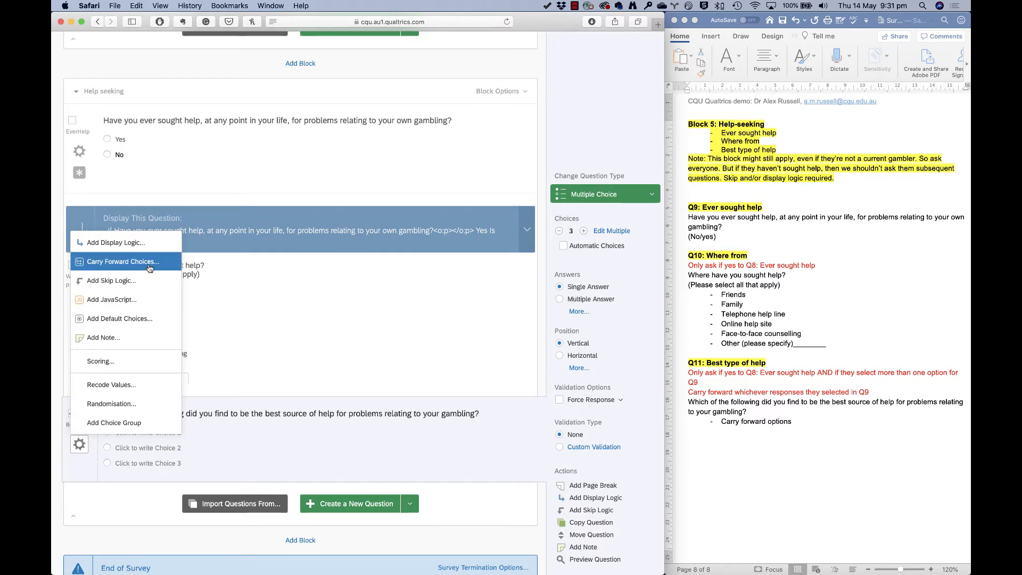
pyautogui.click(123, 262)
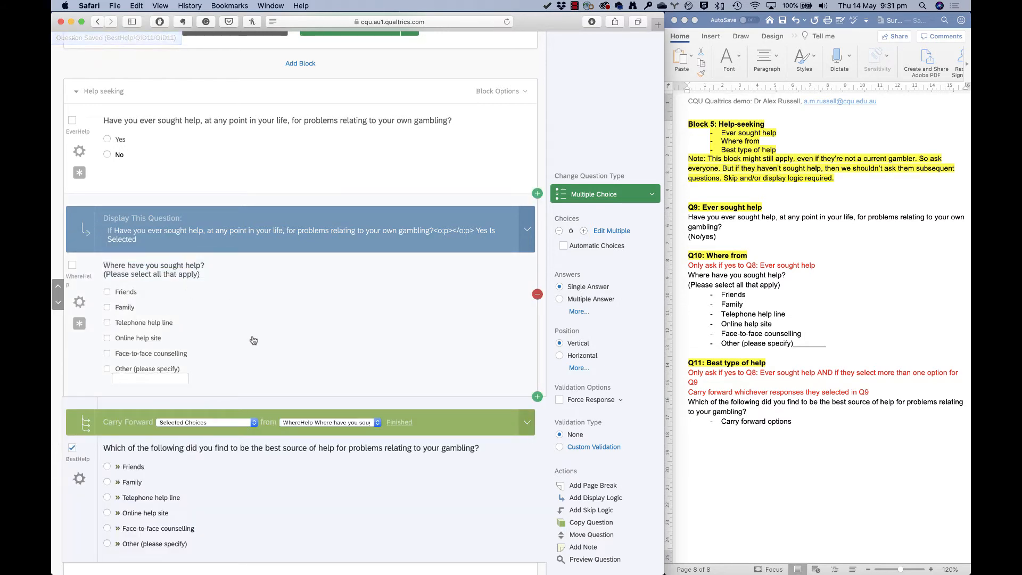
pyautogui.click(328, 422)
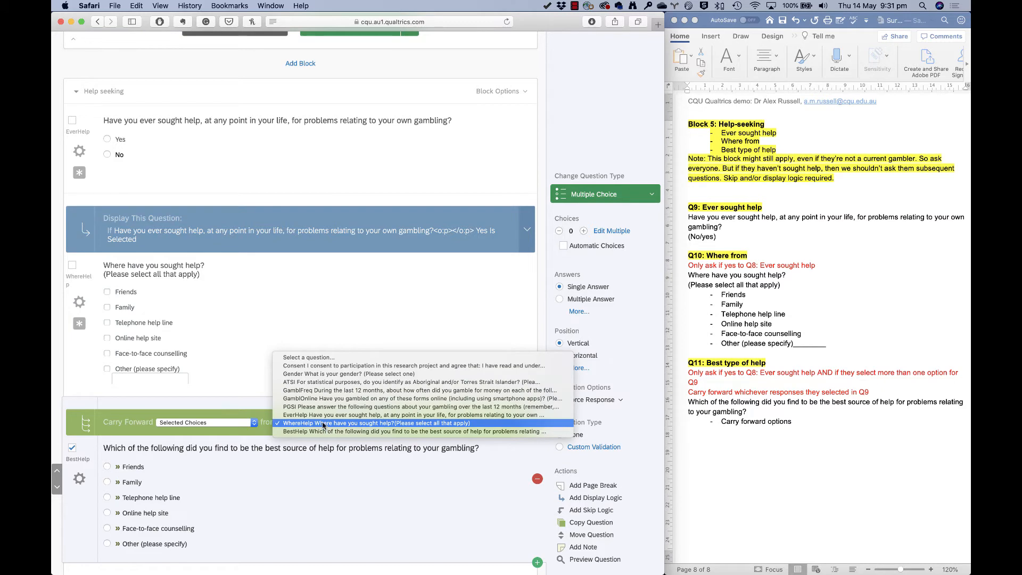
pyautogui.click(367, 423)
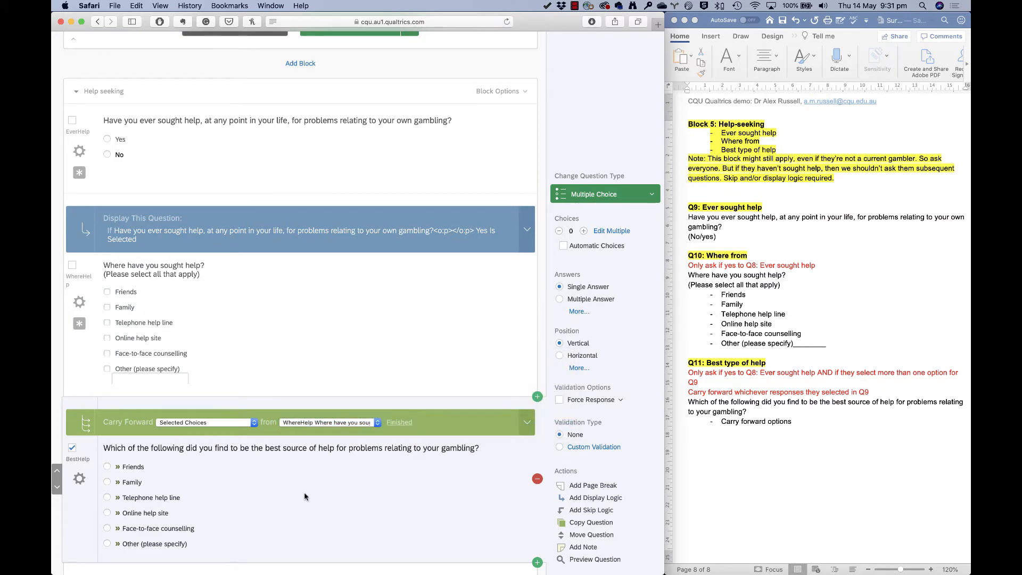
pyautogui.scroll(-3)
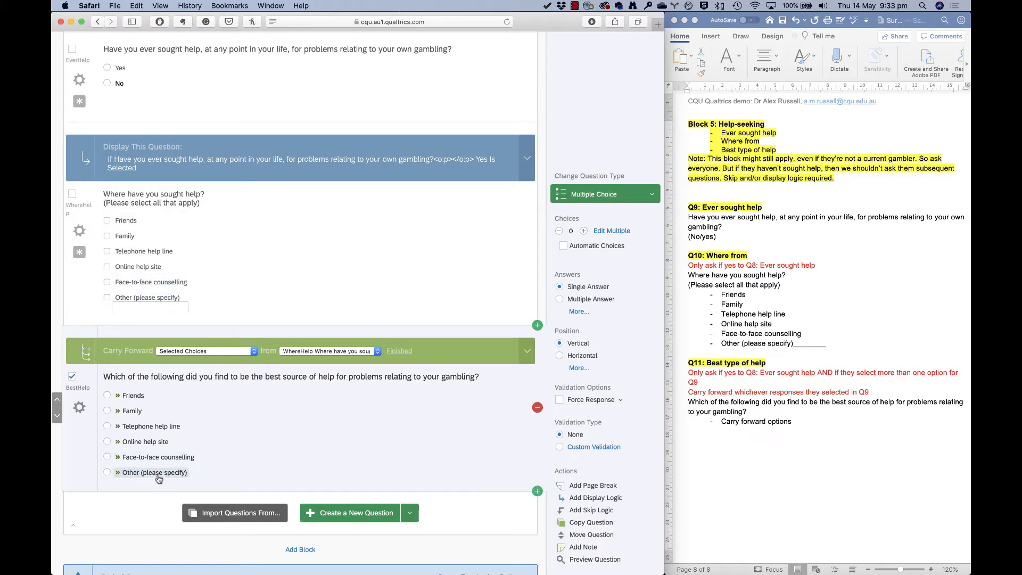
pyautogui.moveTo(173, 475)
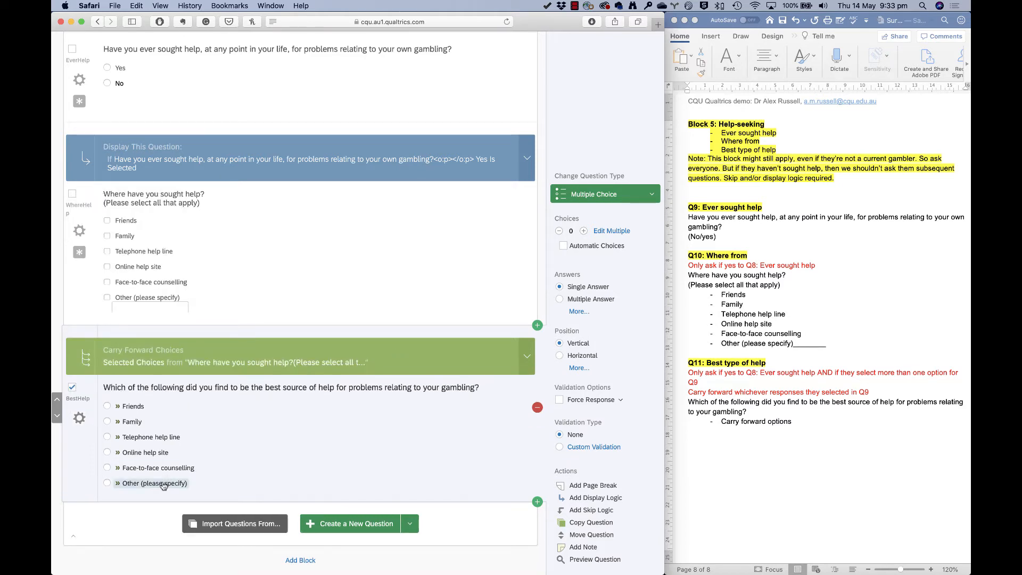
# Step: Remove the Carry Forward rule from BestHelp and start adding its own choices
pyautogui.click(526, 356)
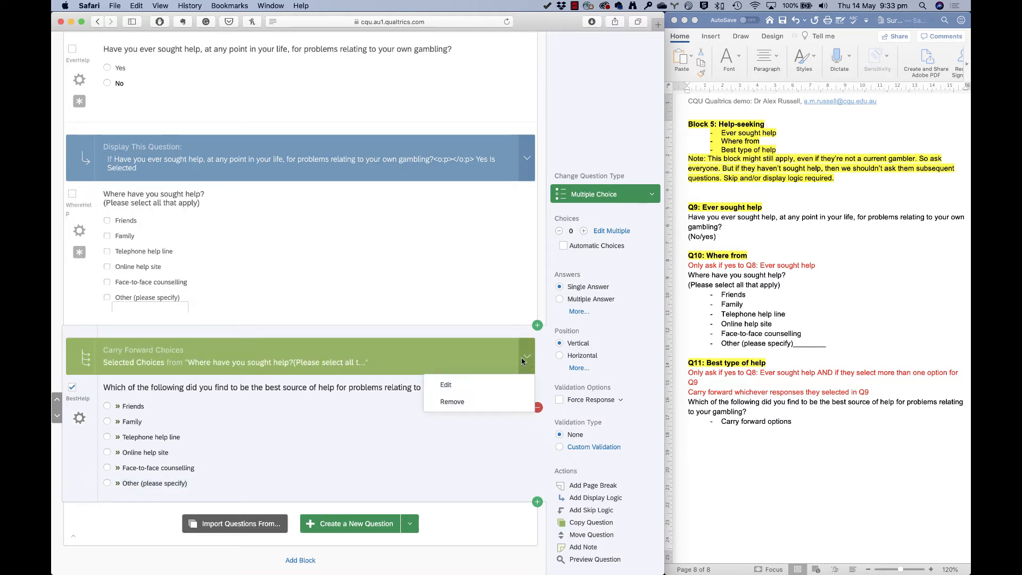
pyautogui.click(451, 401)
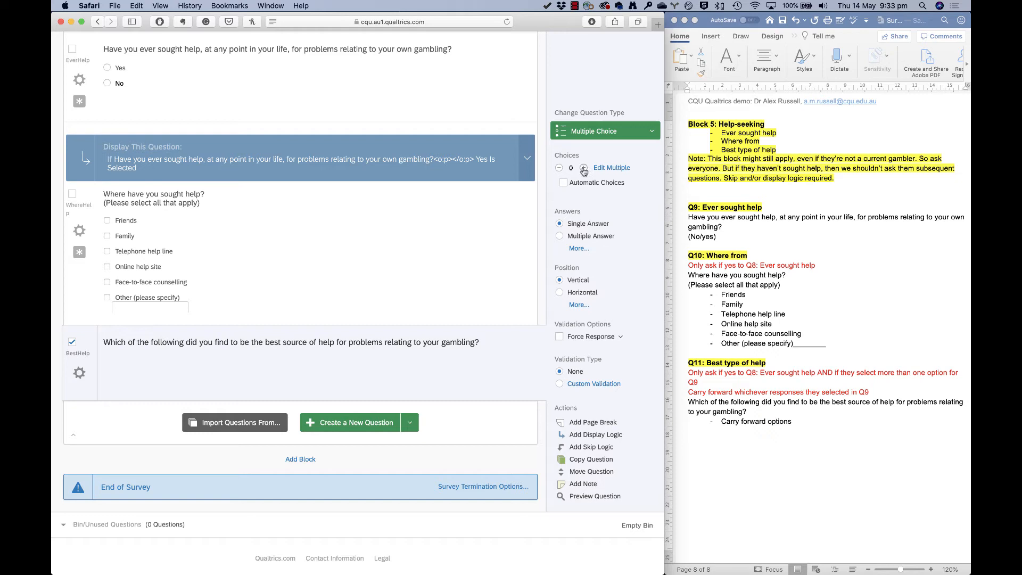
pyautogui.click(583, 168)
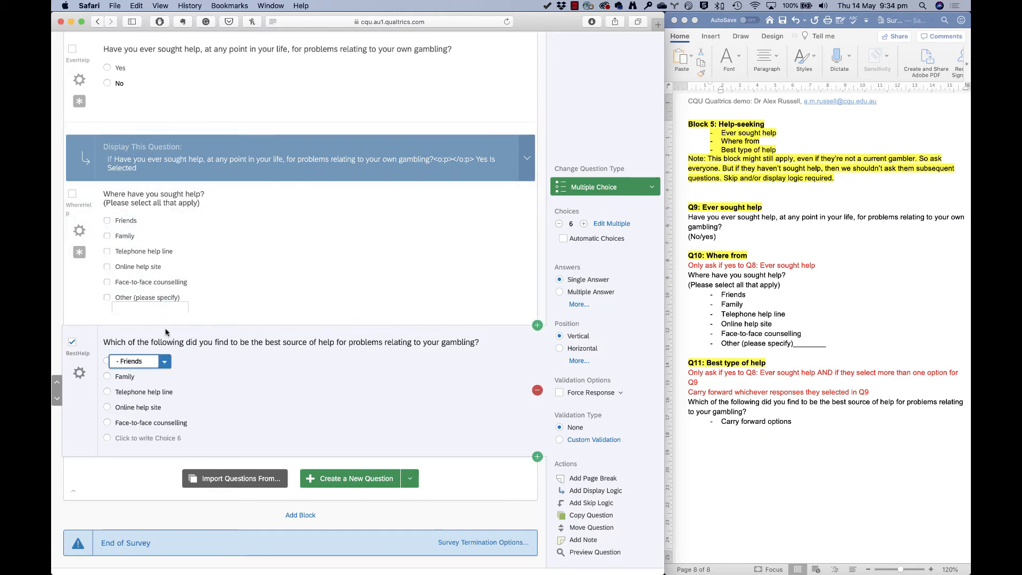
# Step: Give the Friends choice display logic based on Friends being selected in WhereHelp
pyautogui.click(164, 361)
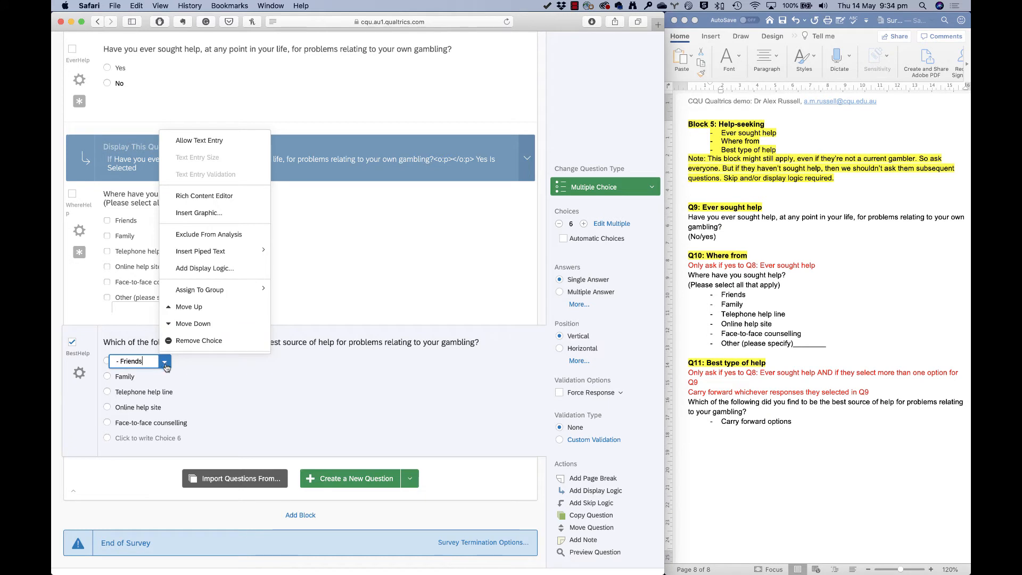
pyautogui.moveTo(226, 268)
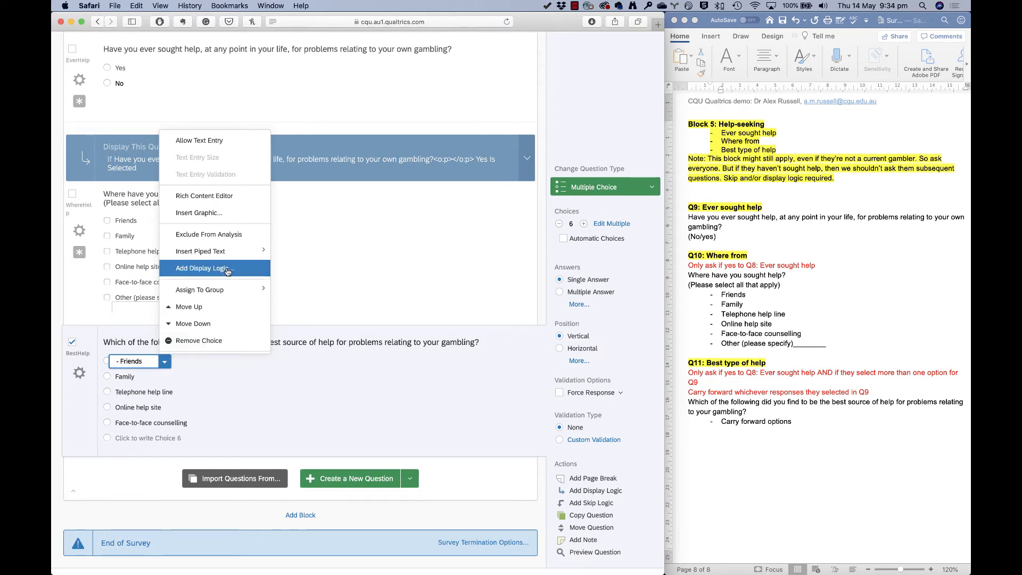
pyautogui.click(203, 268)
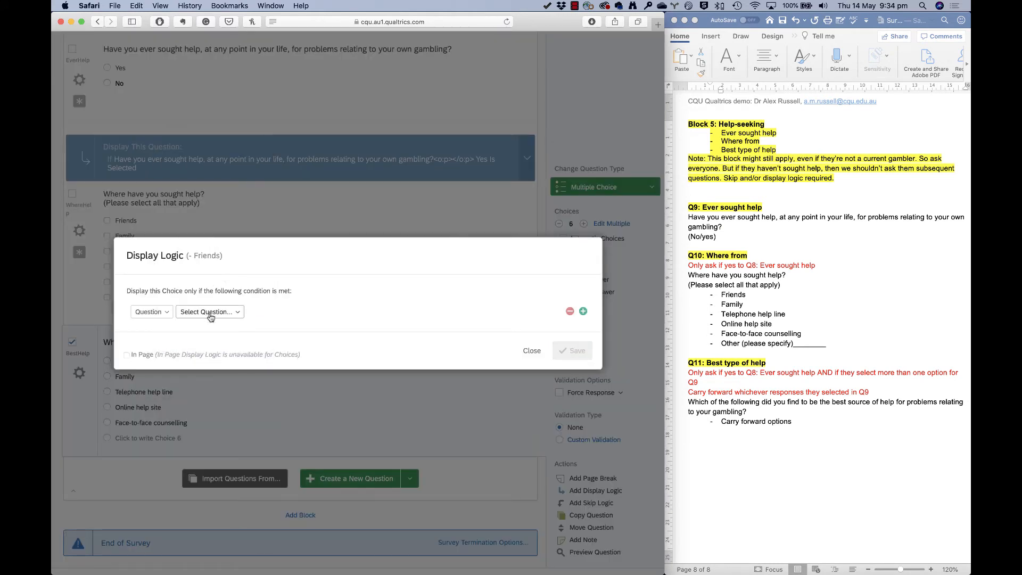
pyautogui.click(209, 311)
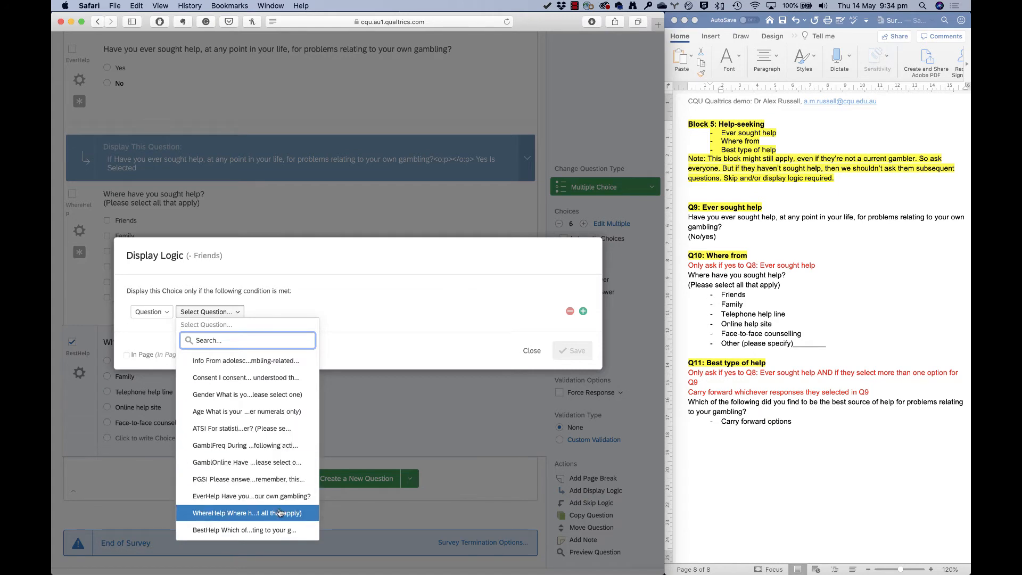
pyautogui.click(247, 512)
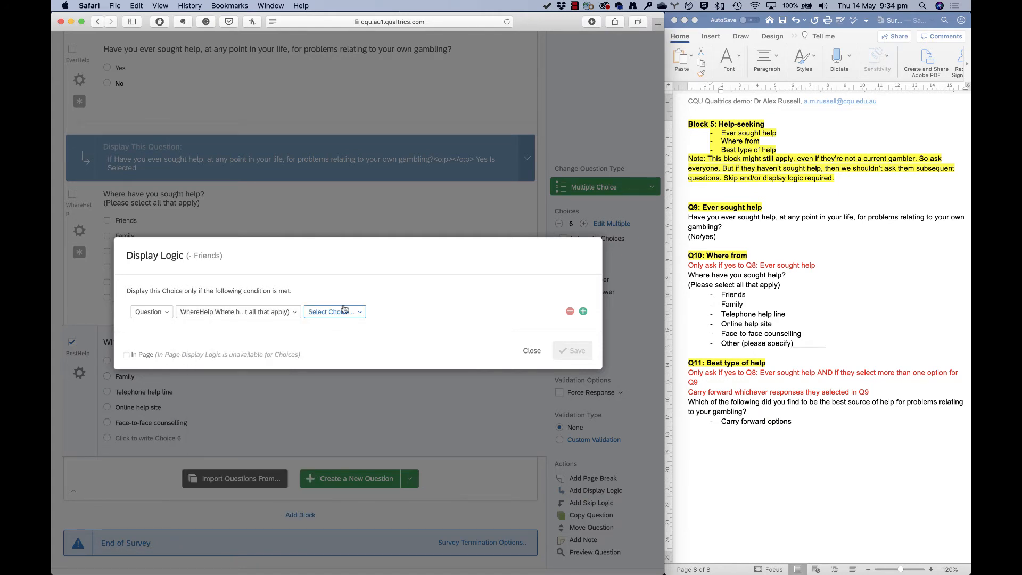
pyautogui.click(334, 311)
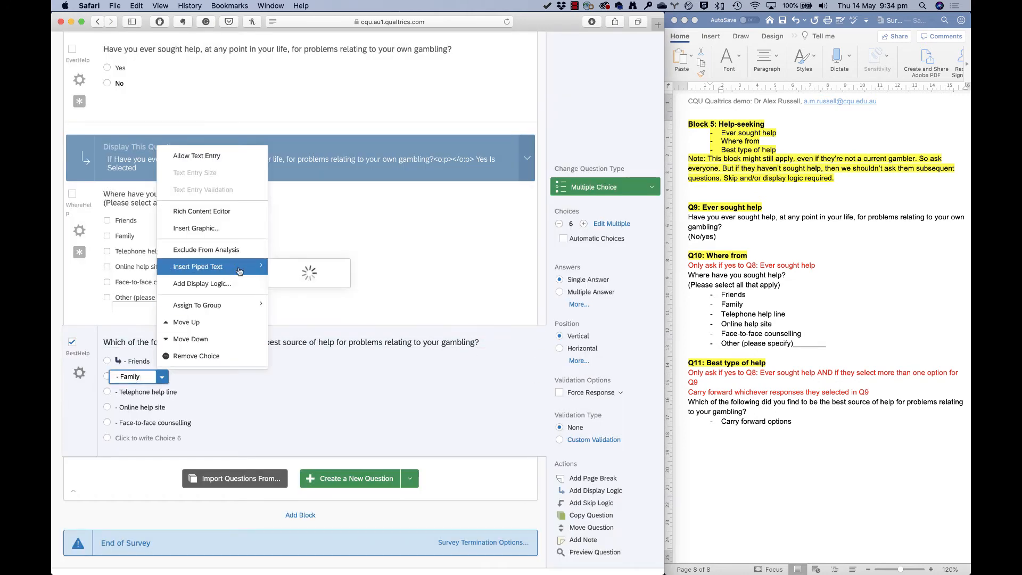
# Step: Give the Family choice display logic based on Family being selected in WhereHelp
pyautogui.click(203, 283)
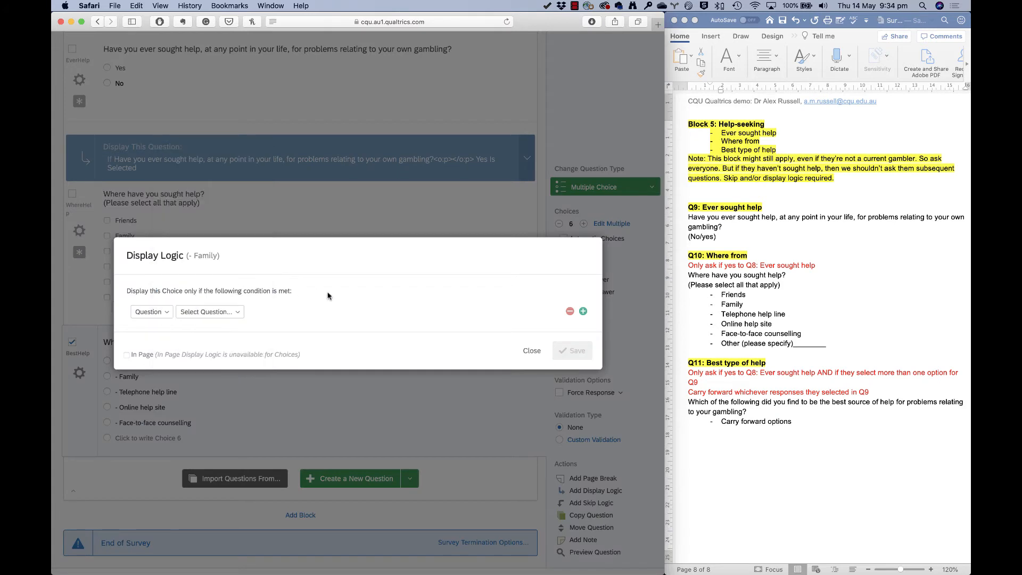
pyautogui.click(208, 311)
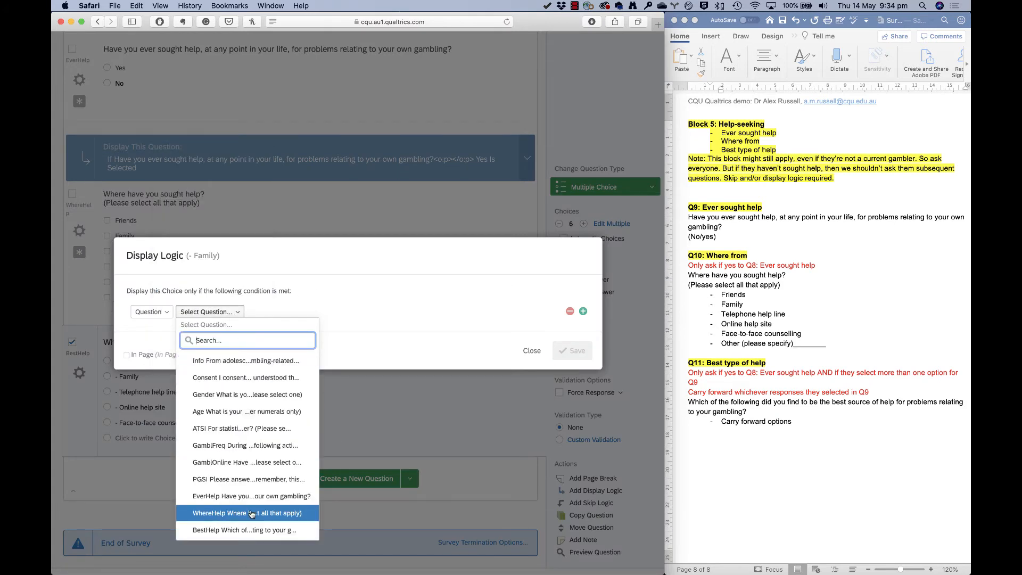
pyautogui.click(249, 512)
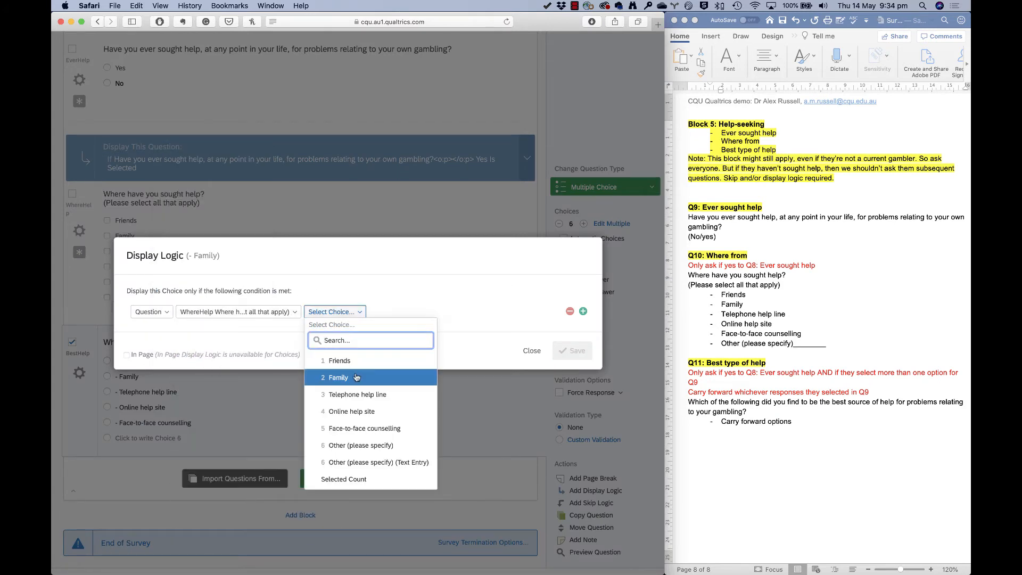
pyautogui.click(532, 351)
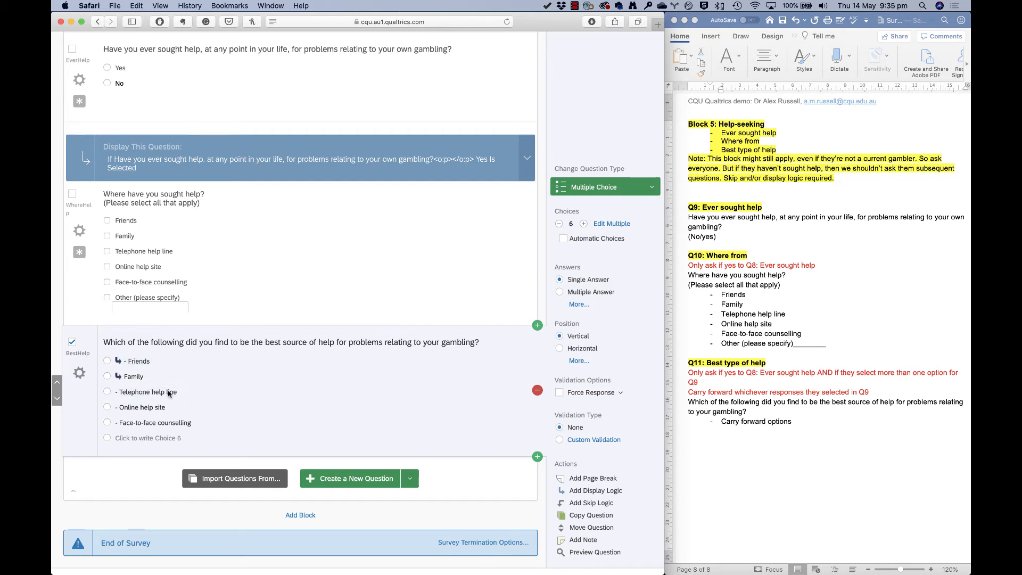
pyautogui.moveTo(141, 432)
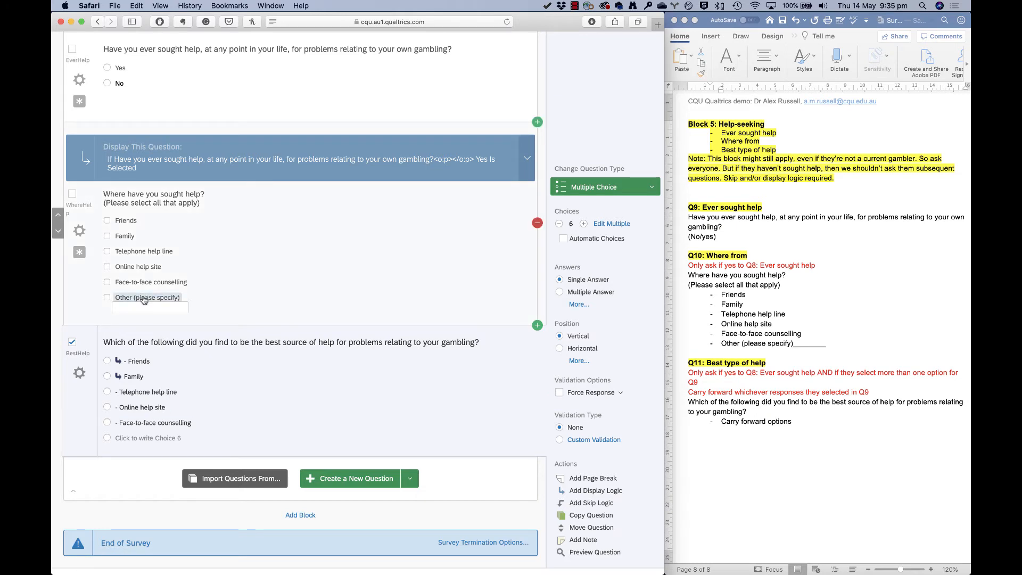
# Step: Pipe WhereHelp's Other (please specify) text entry into BestHelp's sixth choice
pyautogui.click(148, 439)
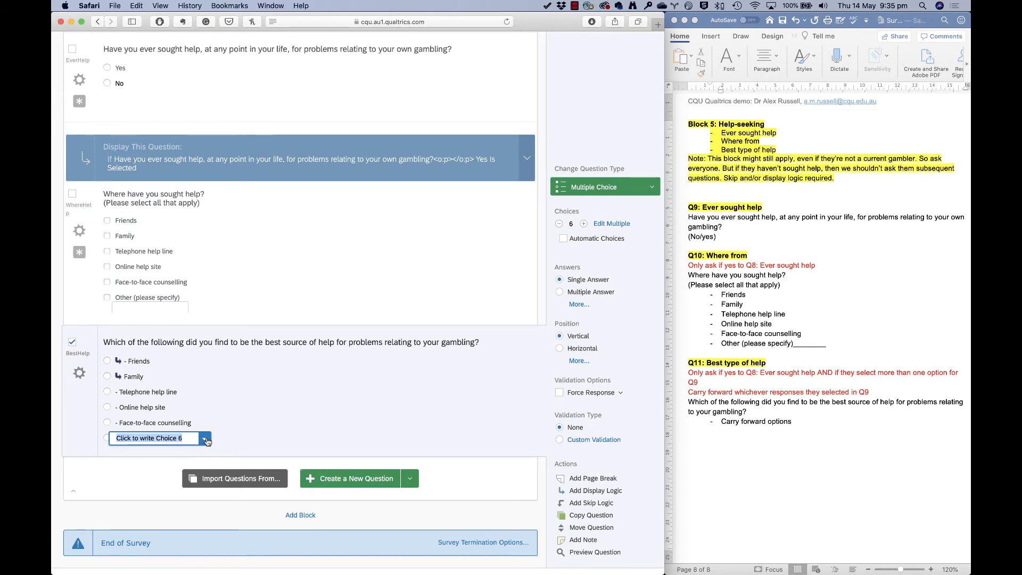
pyautogui.click(206, 439)
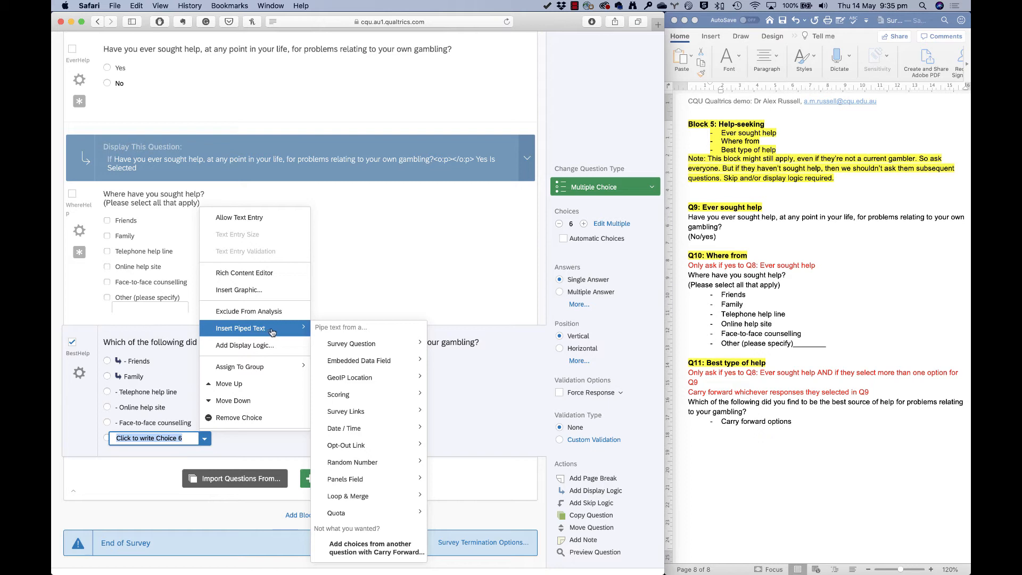
pyautogui.moveTo(362, 428)
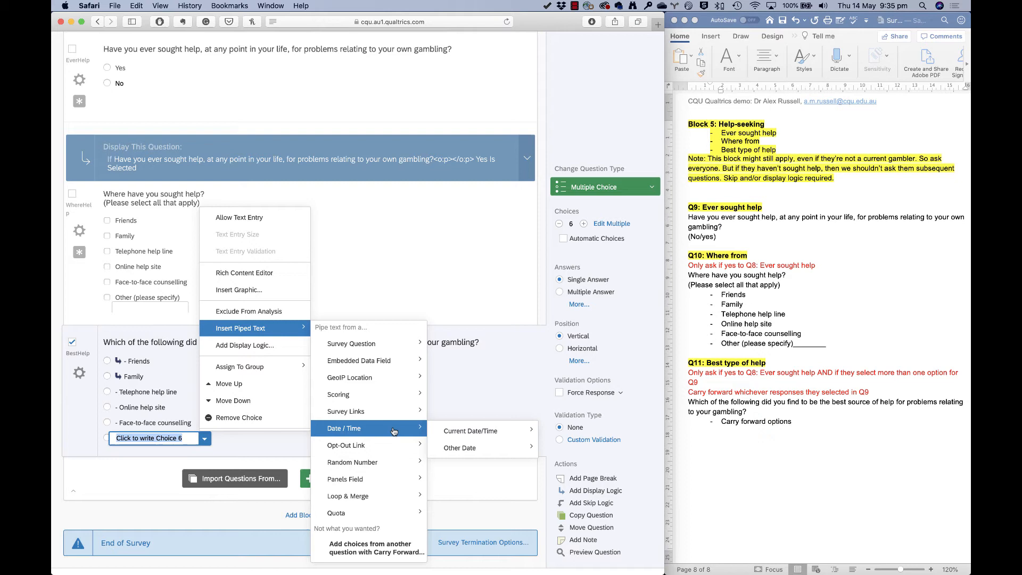
pyautogui.moveTo(368, 394)
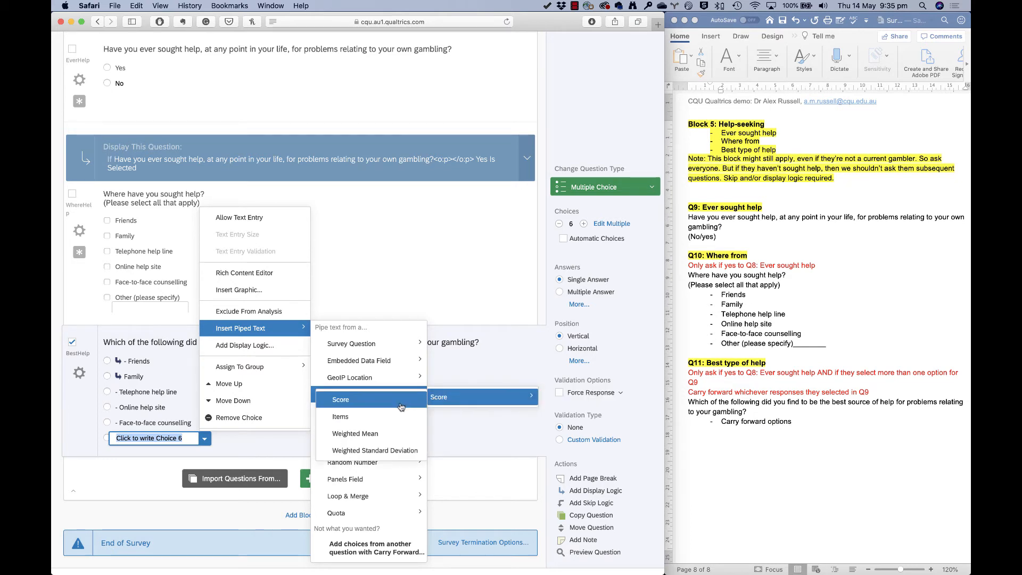
pyautogui.moveTo(370, 376)
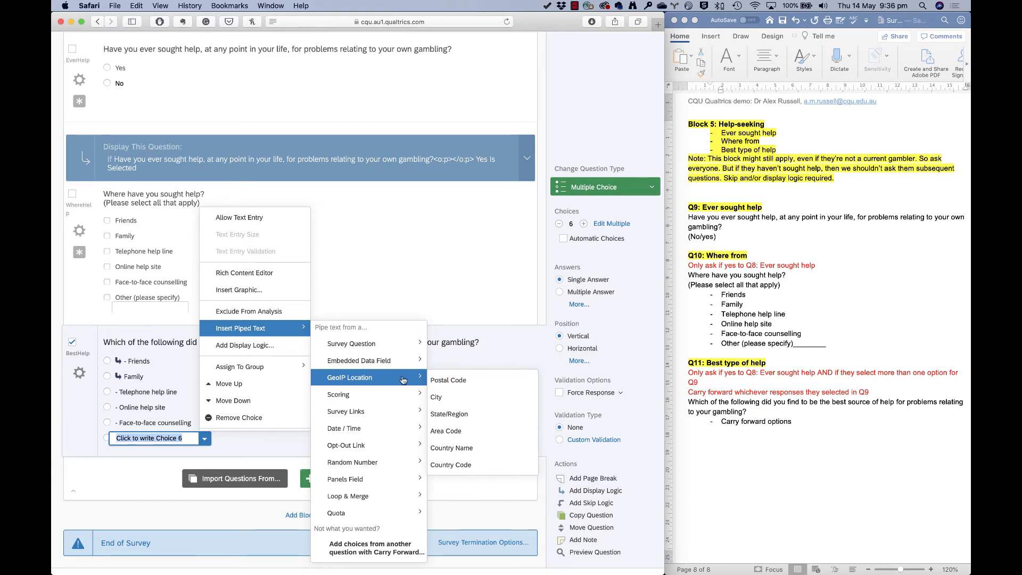
pyautogui.moveTo(364, 360)
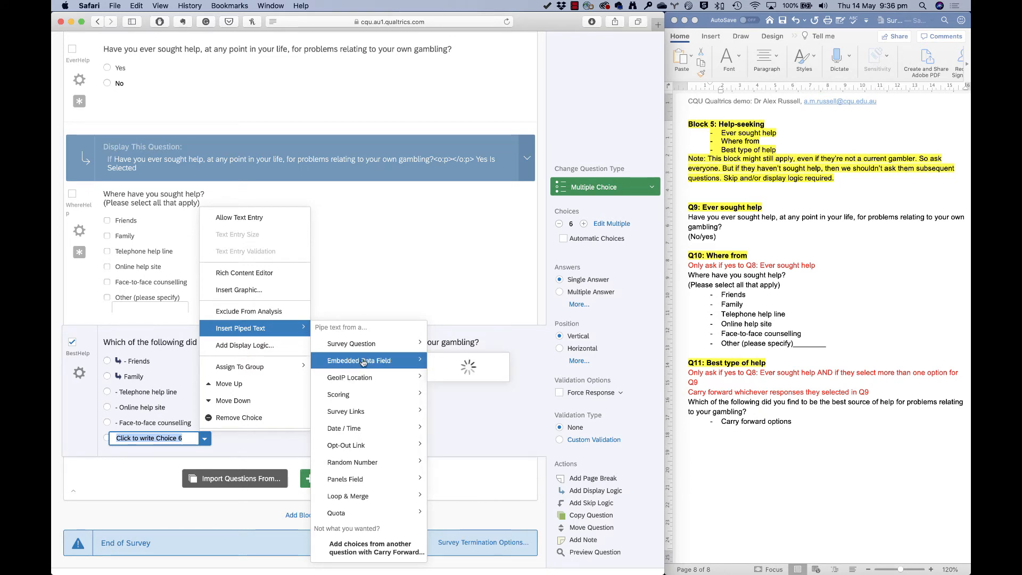
pyautogui.click(351, 343)
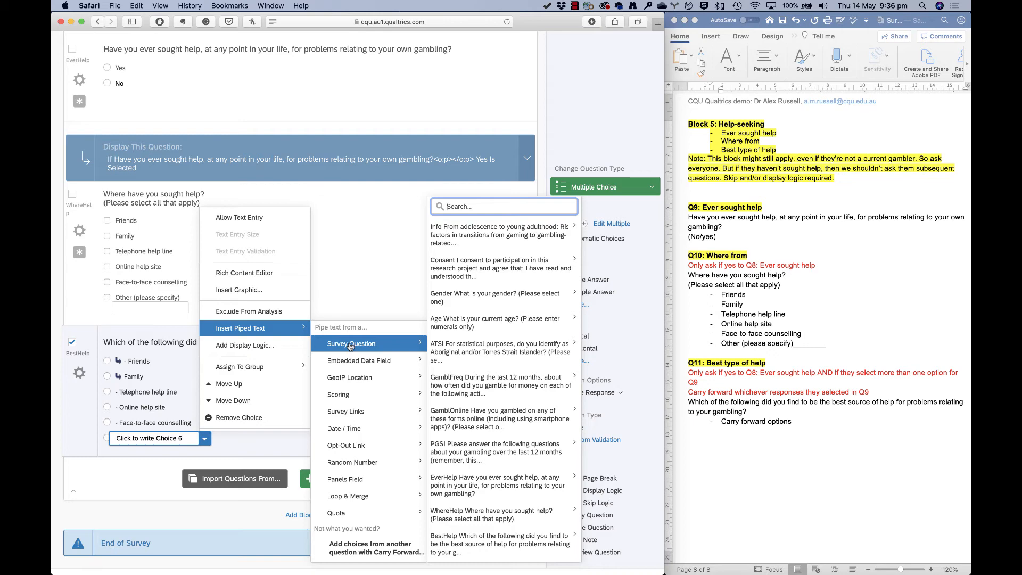
pyautogui.click(501, 515)
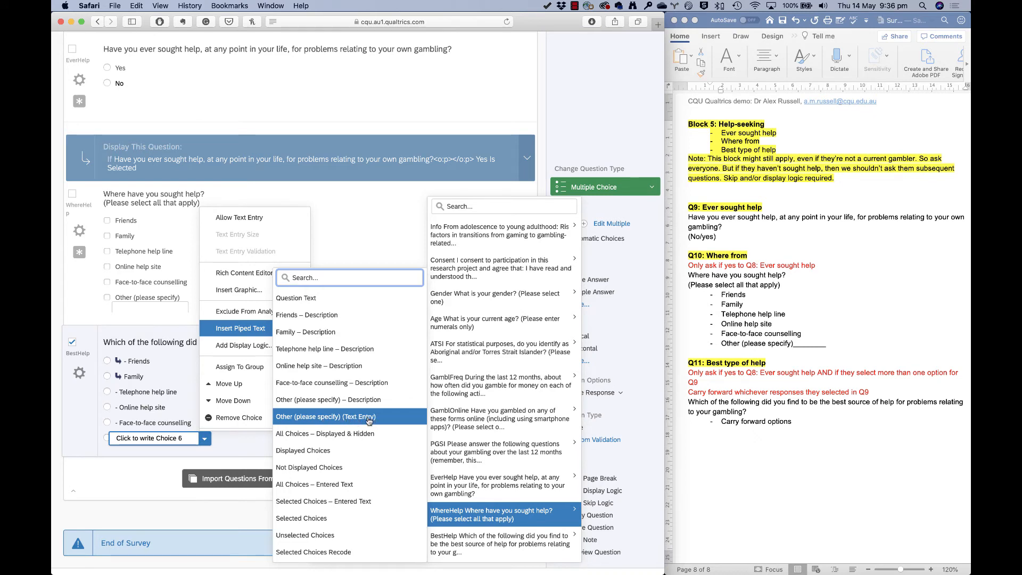
pyautogui.click(326, 416)
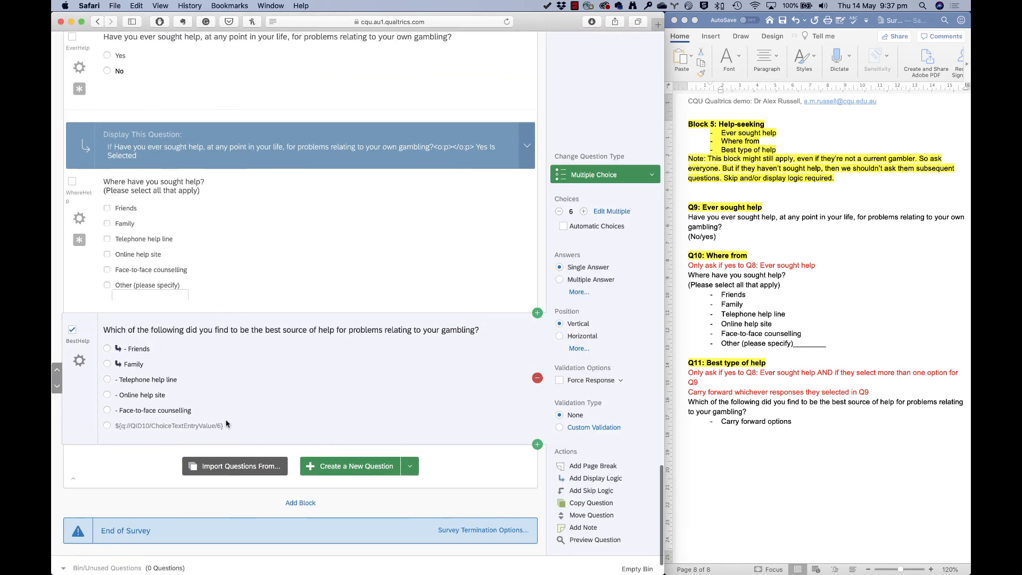
# Step: Display the piped Other choice only when WhereHelp's 'Other (please specify)' text entry Is Not Empty
pyautogui.click(247, 425)
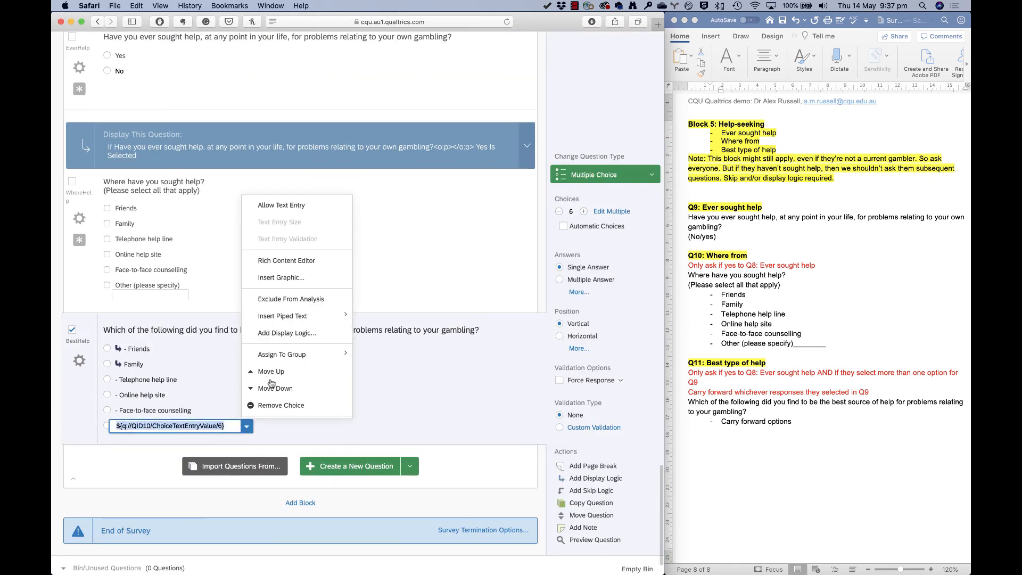
pyautogui.click(287, 332)
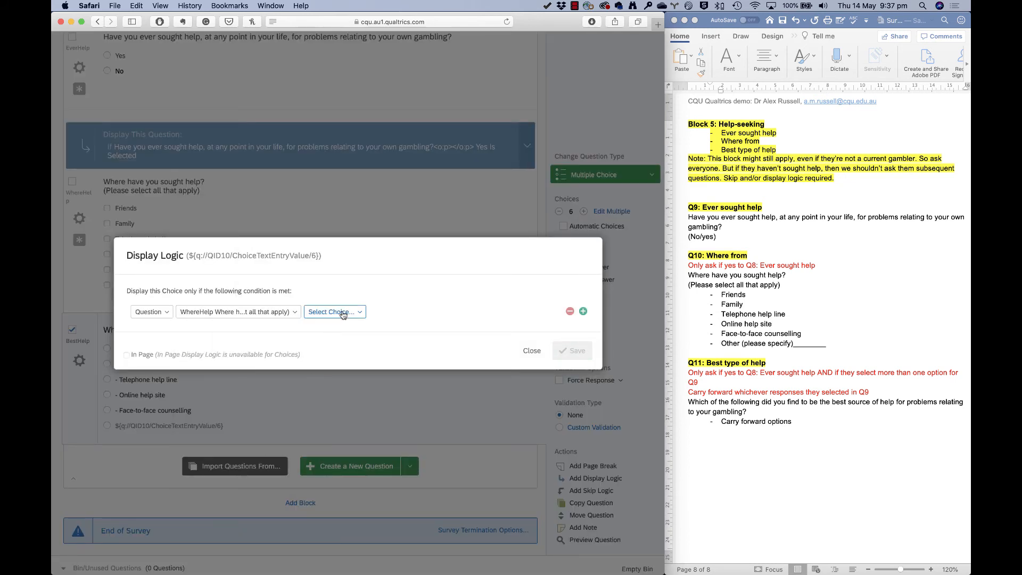
pyautogui.click(334, 311)
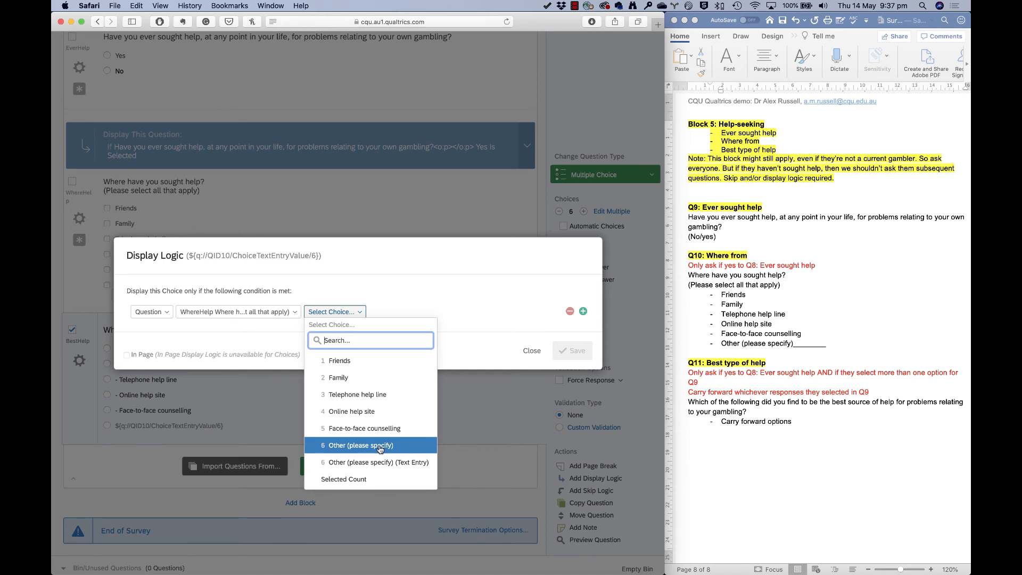
pyautogui.click(379, 462)
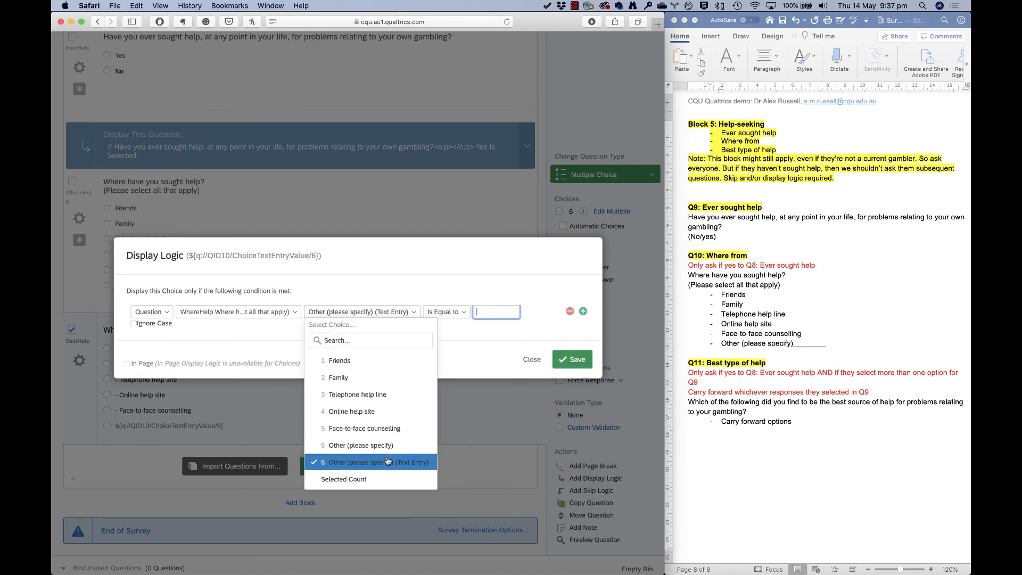
pyautogui.click(445, 311)
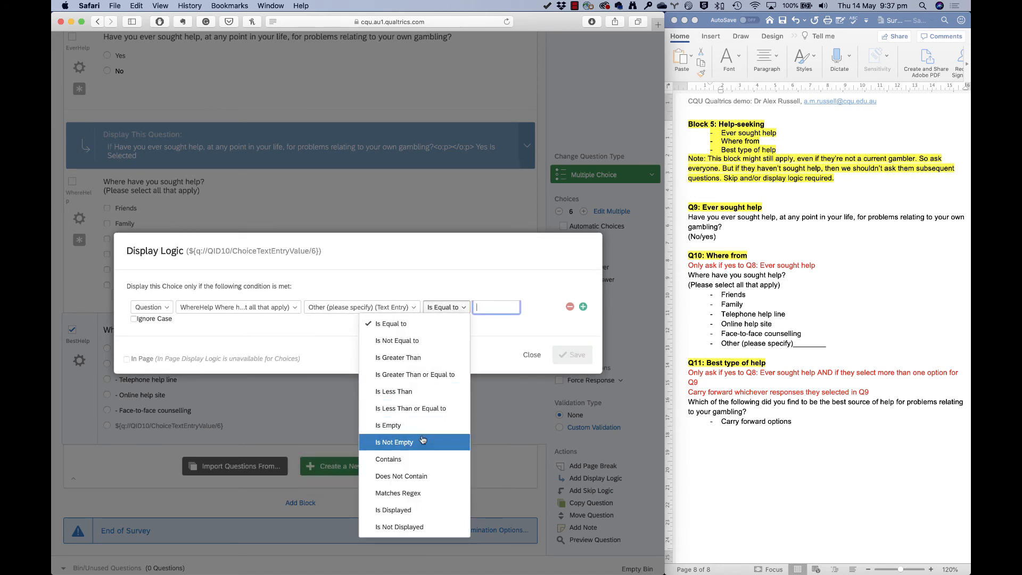
pyautogui.click(394, 441)
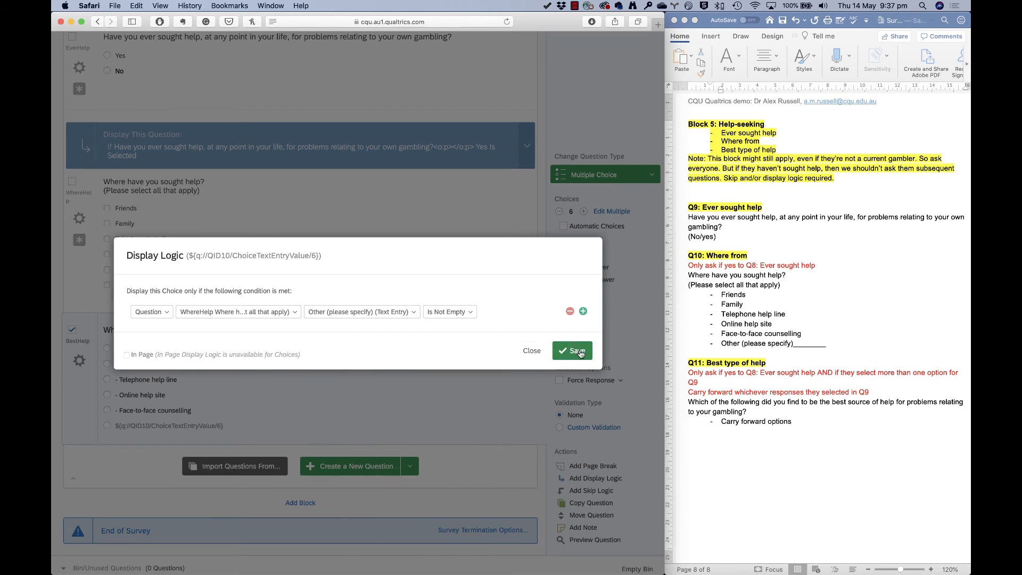
pyautogui.click(572, 351)
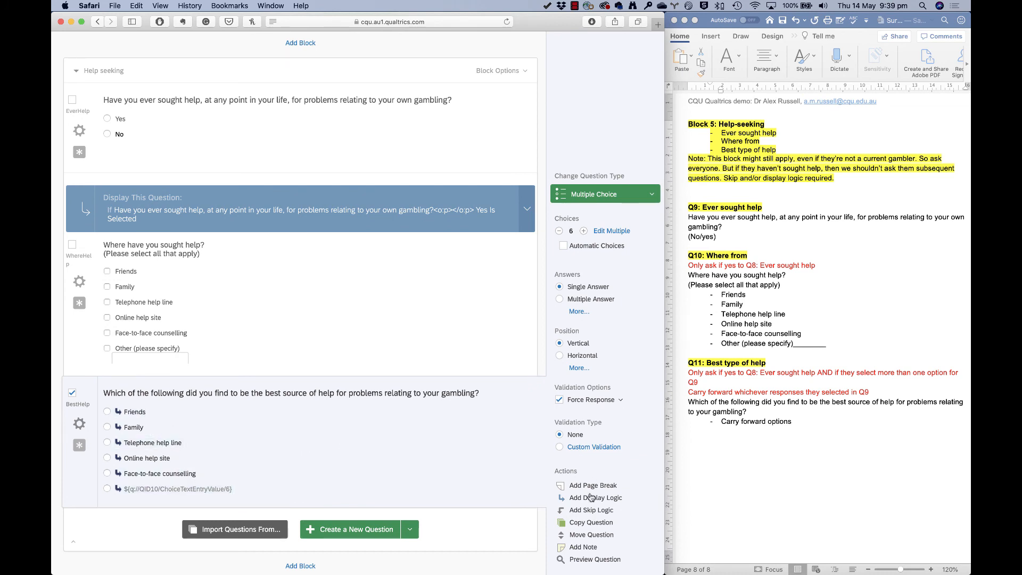
# Step: Add question display logic so BestHelp appears only when EverHelp Yes Is Selected
pyautogui.click(596, 497)
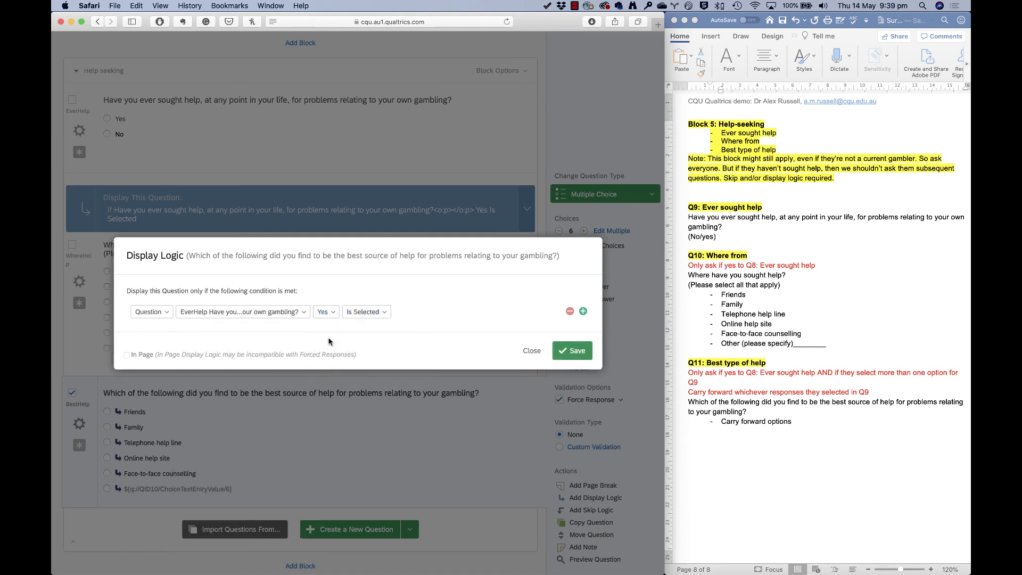
pyautogui.moveTo(556, 335)
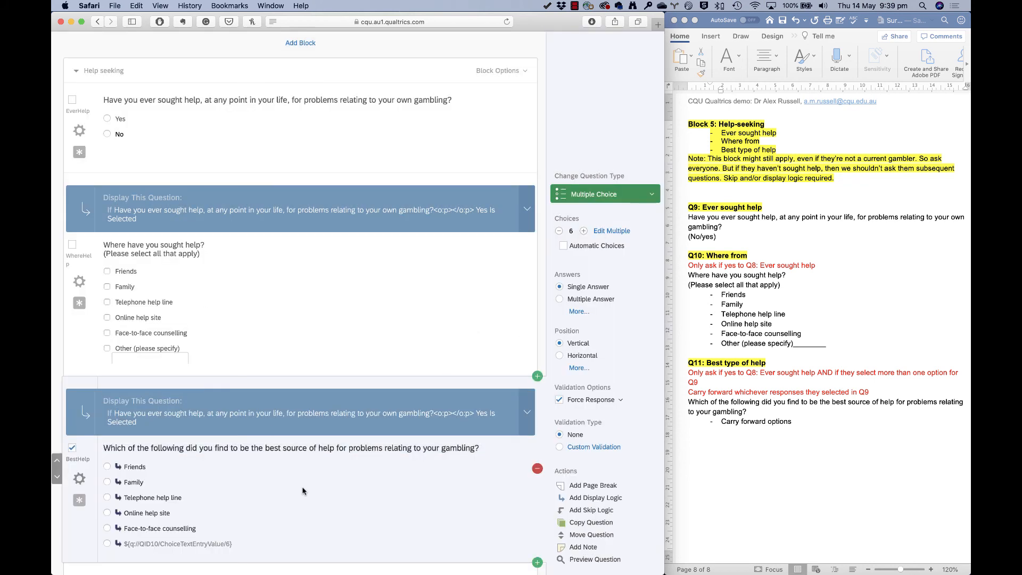
pyautogui.scroll(-3)
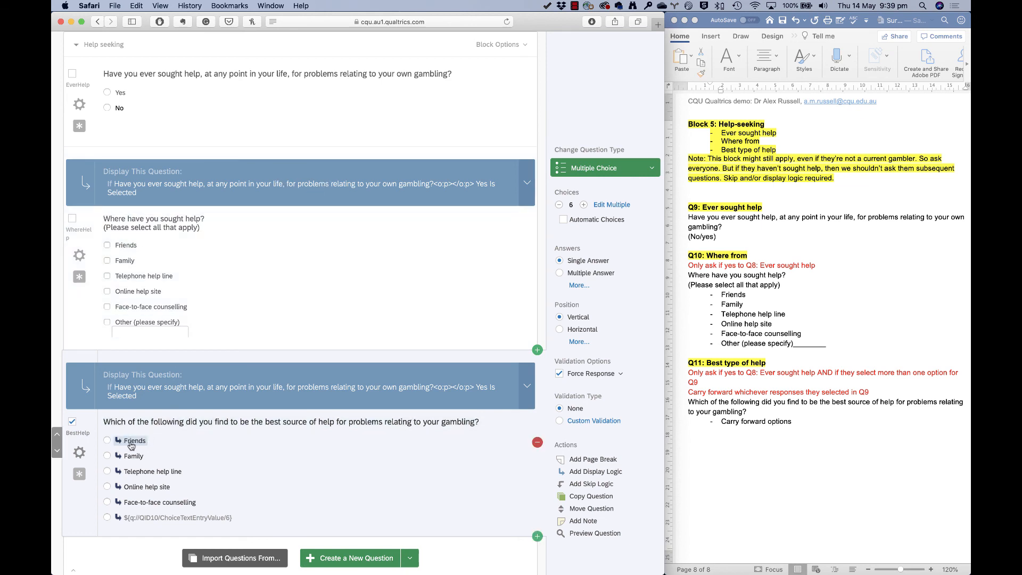
pyautogui.moveTo(215, 522)
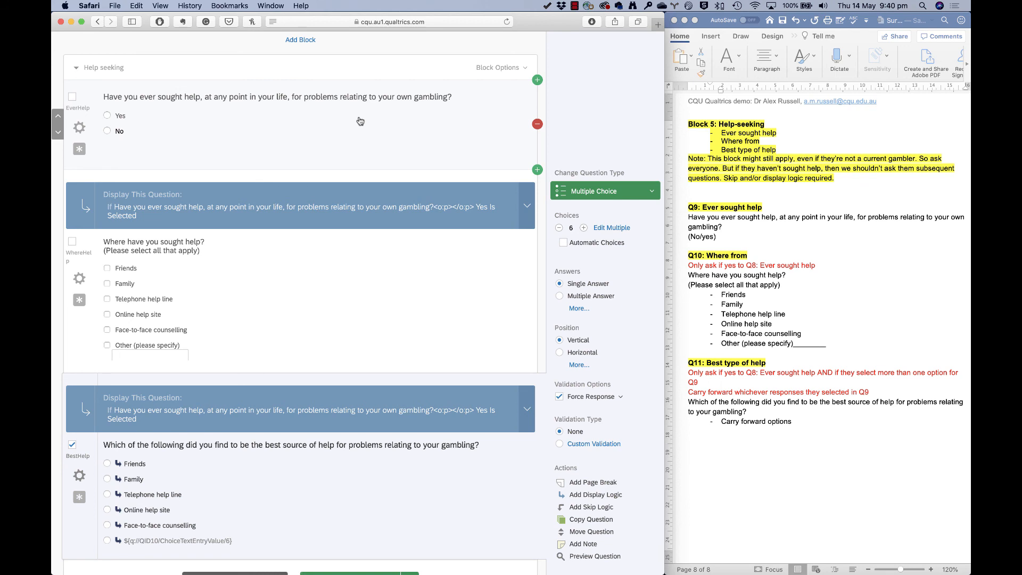
pyautogui.scroll(-3)
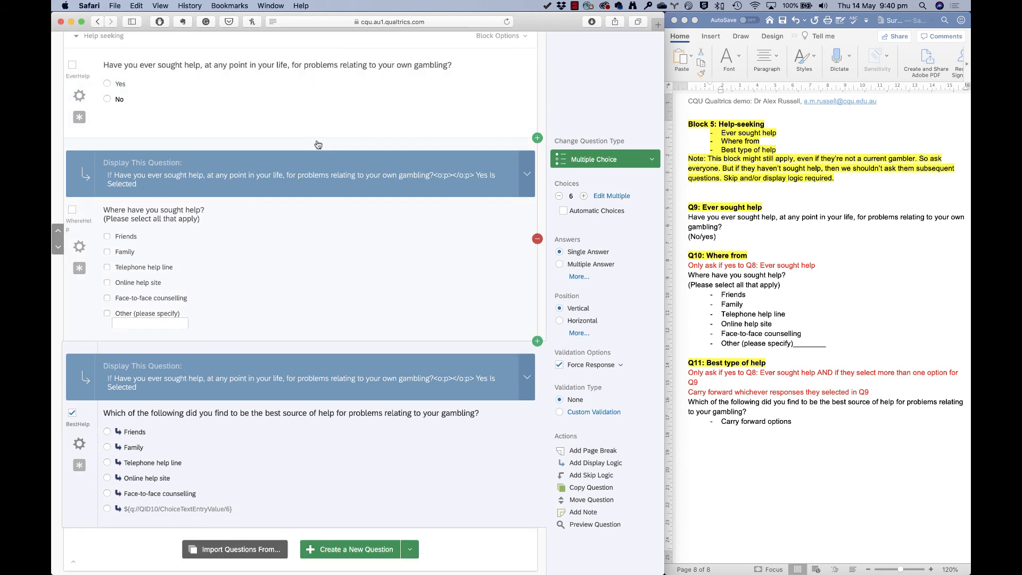